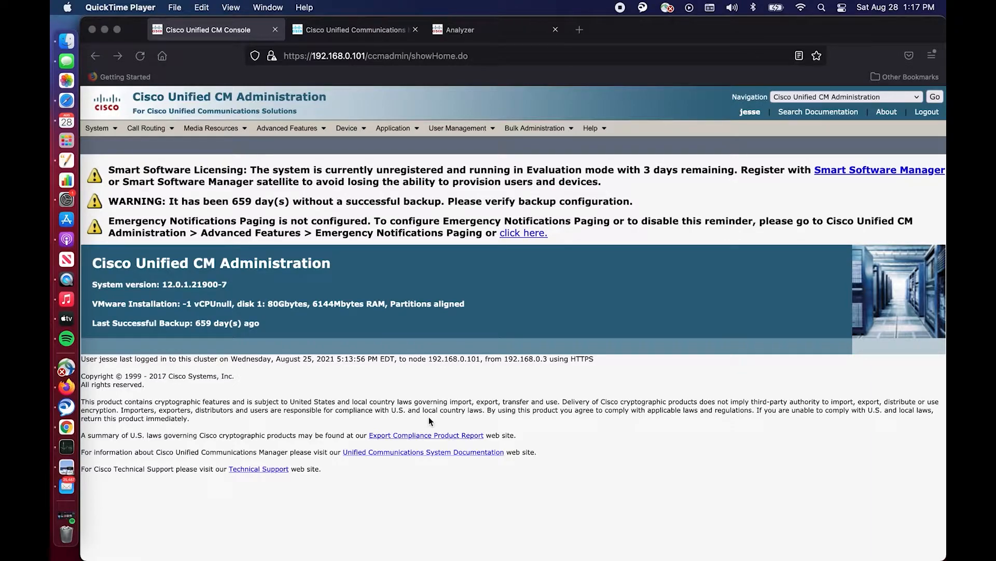
Step: Switch to Cisco Unified Serviceability and go to Tools > Service Activation
{"action": "left_click", "coordinate": [845, 96]}
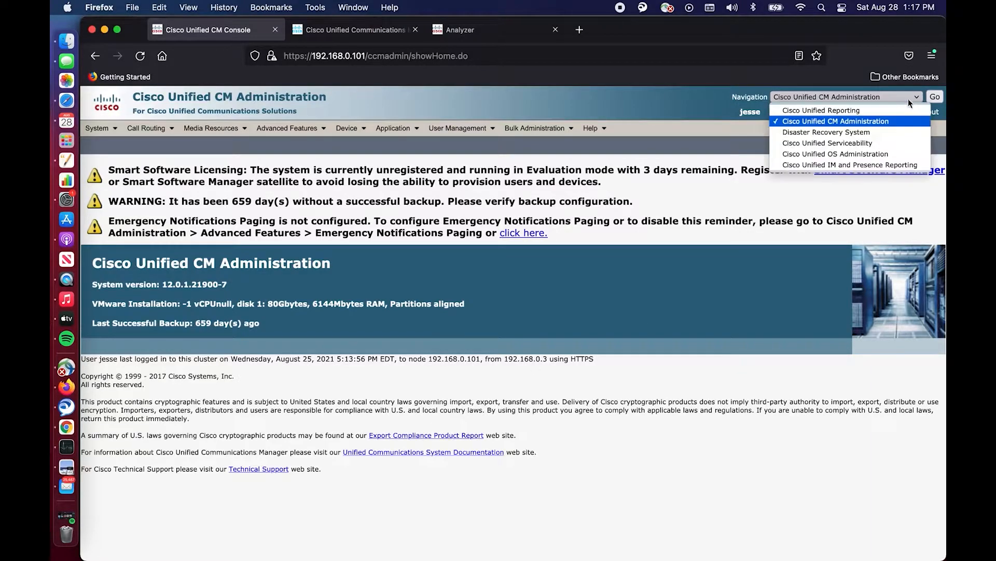
{"action": "left_click", "coordinate": [827, 144]}
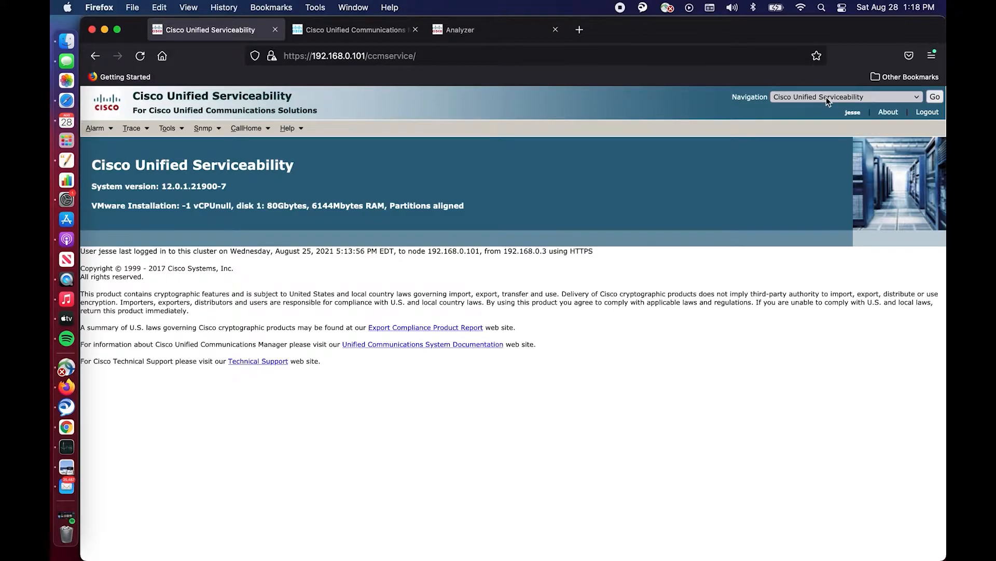
{"action": "left_click", "coordinate": [168, 128]}
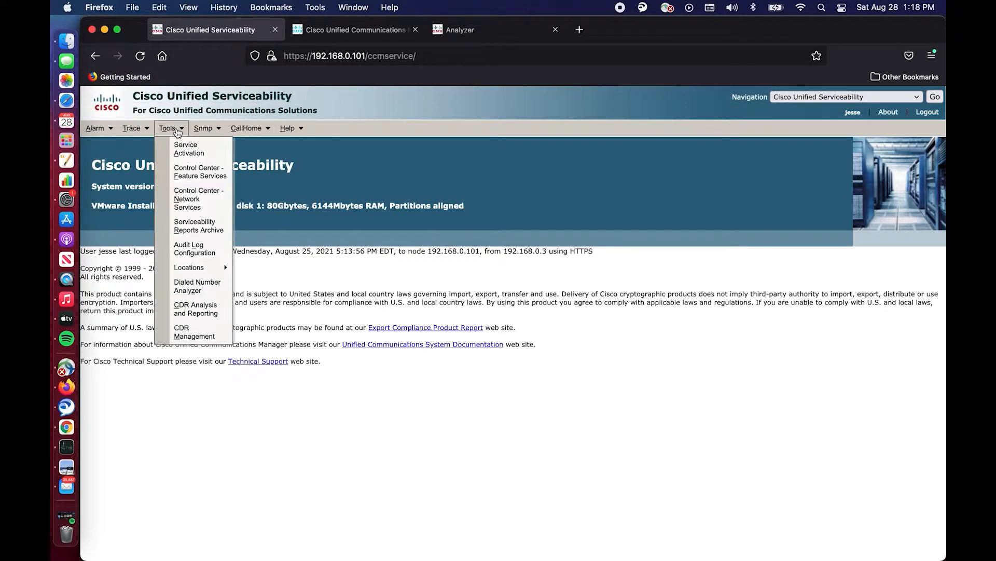
{"action": "left_click", "coordinate": [189, 148]}
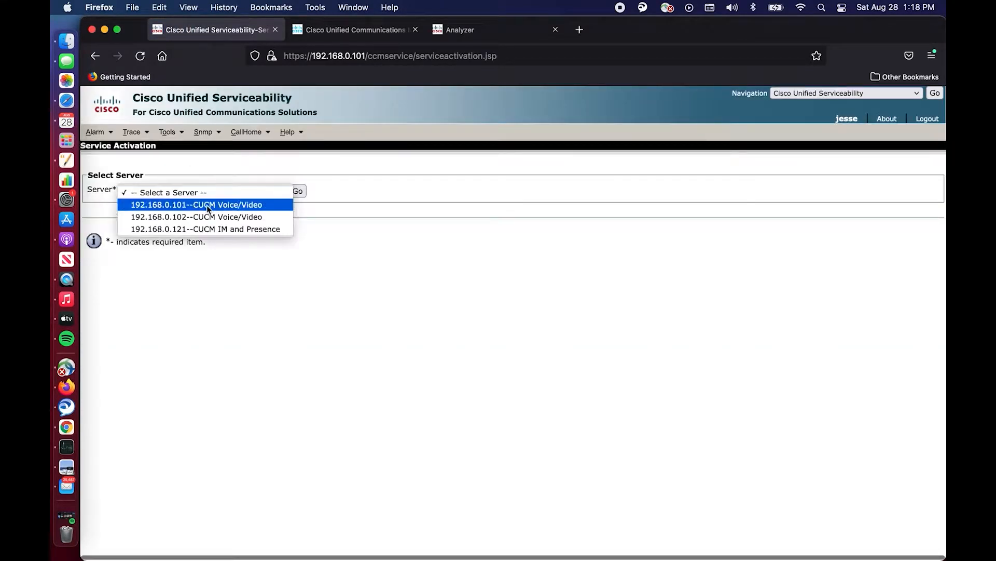
Step: Load services for server 192.168.0.101 and check Cisco Extension Mobility is activated
{"action": "left_click", "coordinate": [296, 191]}
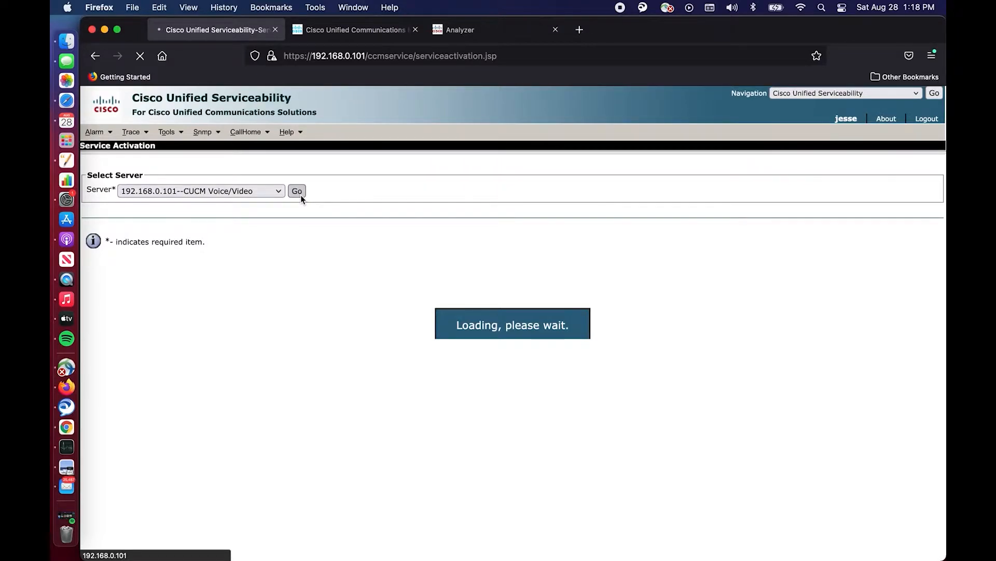
{"action": "left_click", "coordinate": [297, 191]}
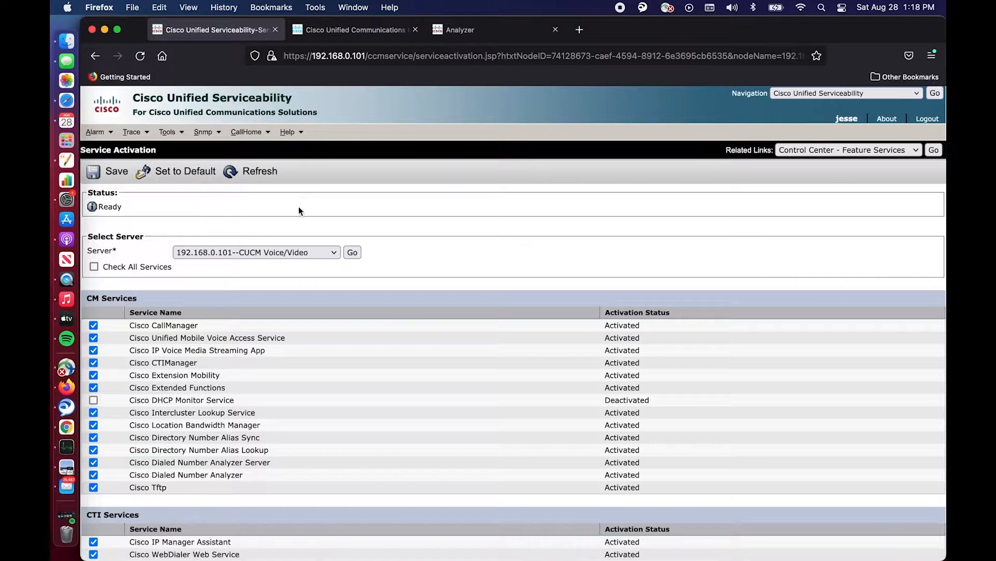
{"action": "mouse_move", "coordinate": [124, 379]}
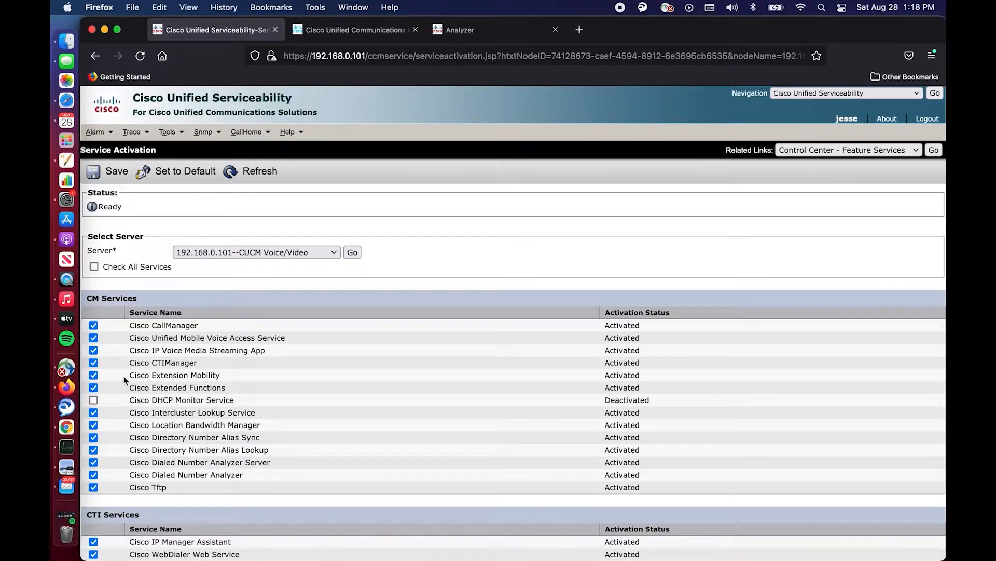
{"action": "double_click", "coordinate": [173, 374]}
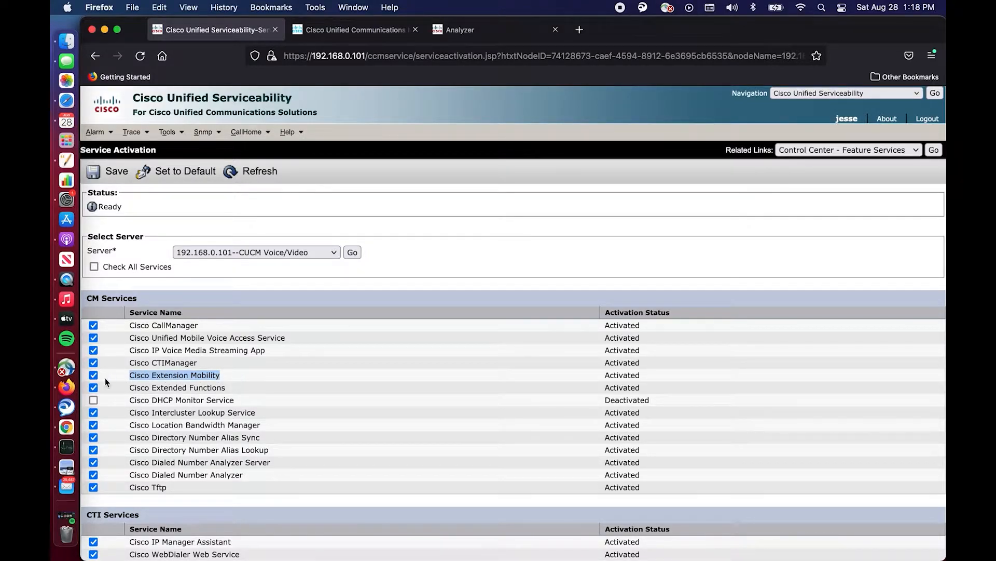
{"action": "mouse_move", "coordinate": [907, 114]}
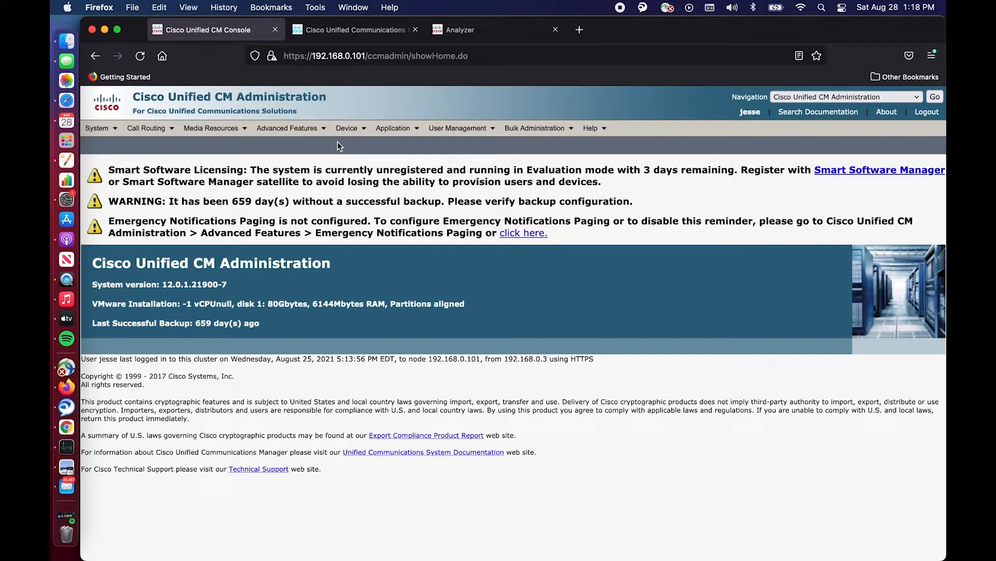
{"action": "mouse_move", "coordinate": [341, 144]}
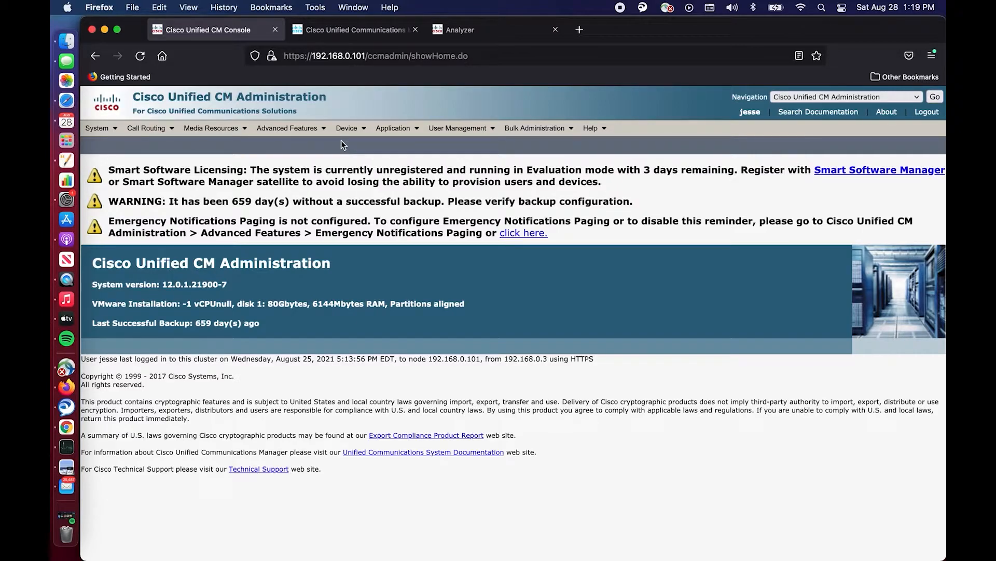
Step: Open the Device menu on the CM Administration home page
{"action": "left_click", "coordinate": [349, 127]}
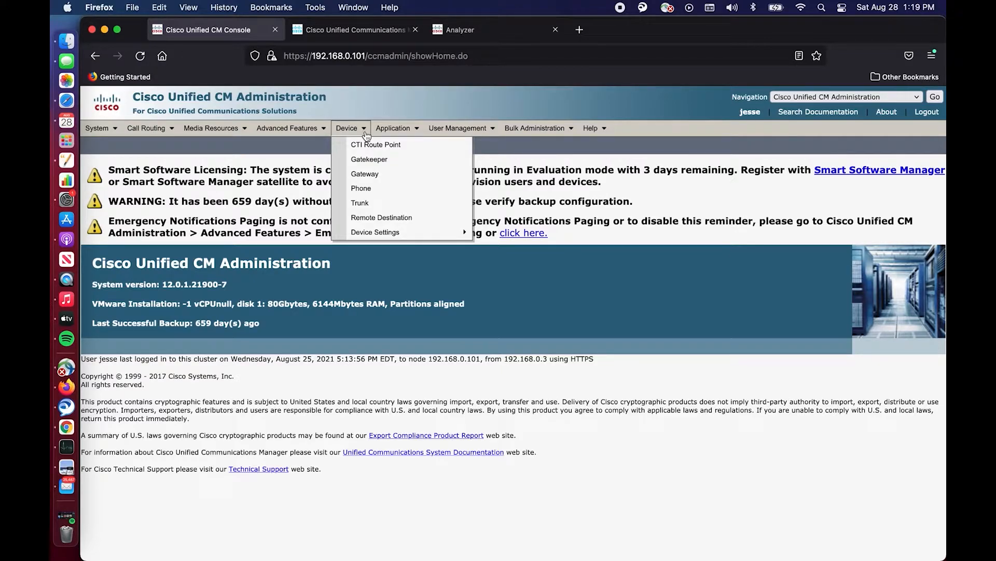
{"action": "mouse_move", "coordinate": [374, 231]}
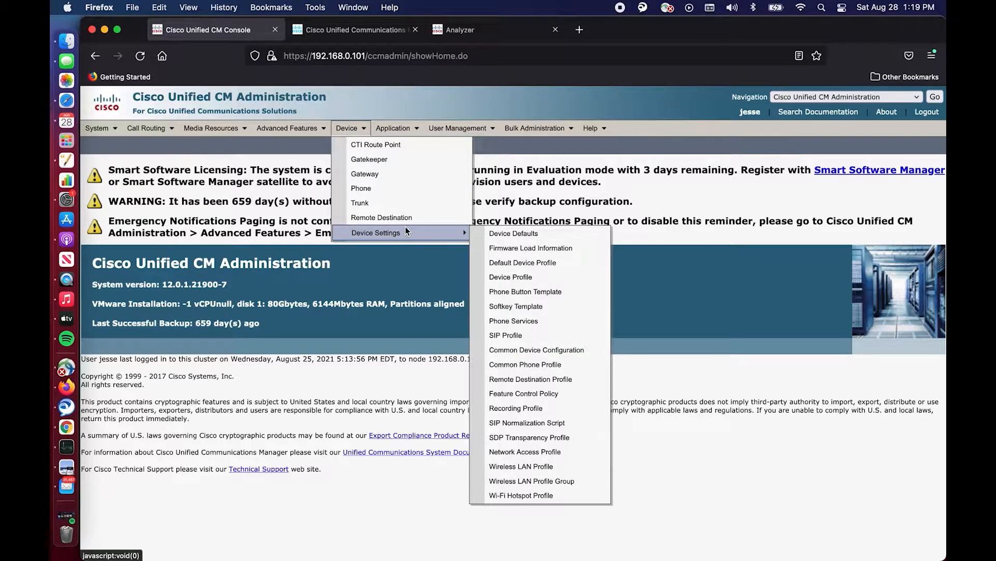
{"action": "mouse_move", "coordinate": [514, 321]}
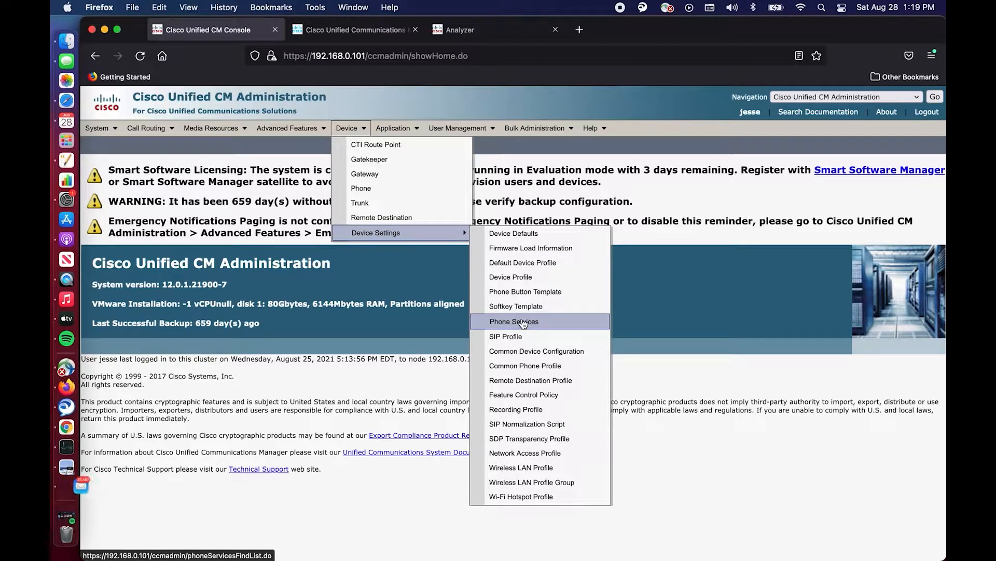
Step: Open Phone Services to list the seven existing IP phone services
{"action": "left_click", "coordinate": [514, 321]}
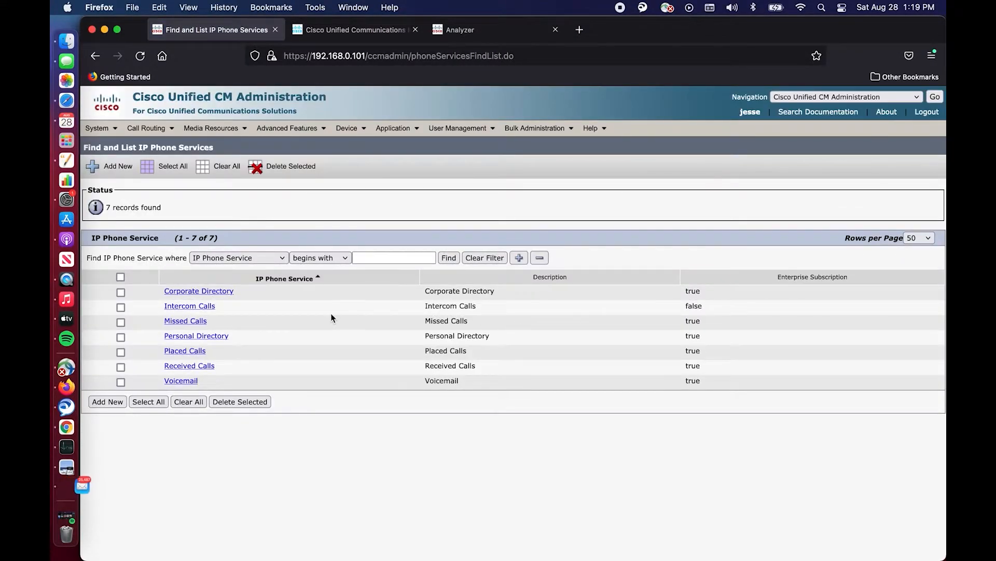
{"action": "mouse_move", "coordinate": [210, 299]}
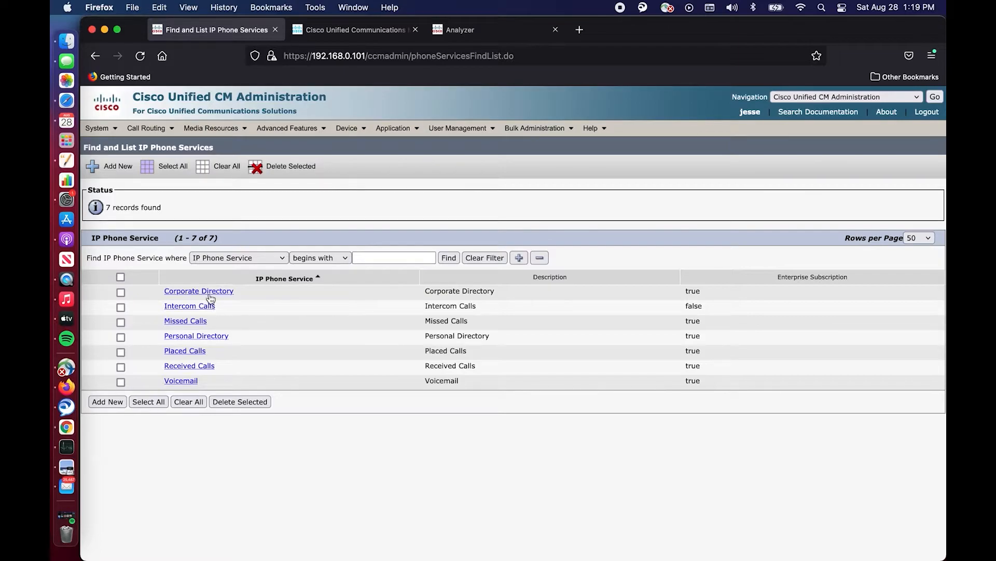
{"action": "mouse_move", "coordinate": [204, 319]}
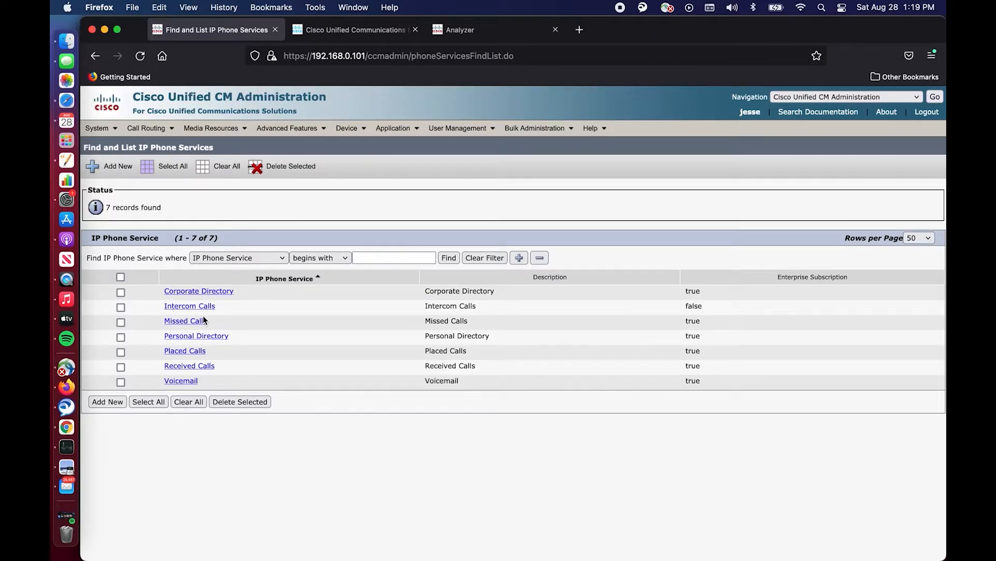
{"action": "mouse_move", "coordinate": [211, 297]}
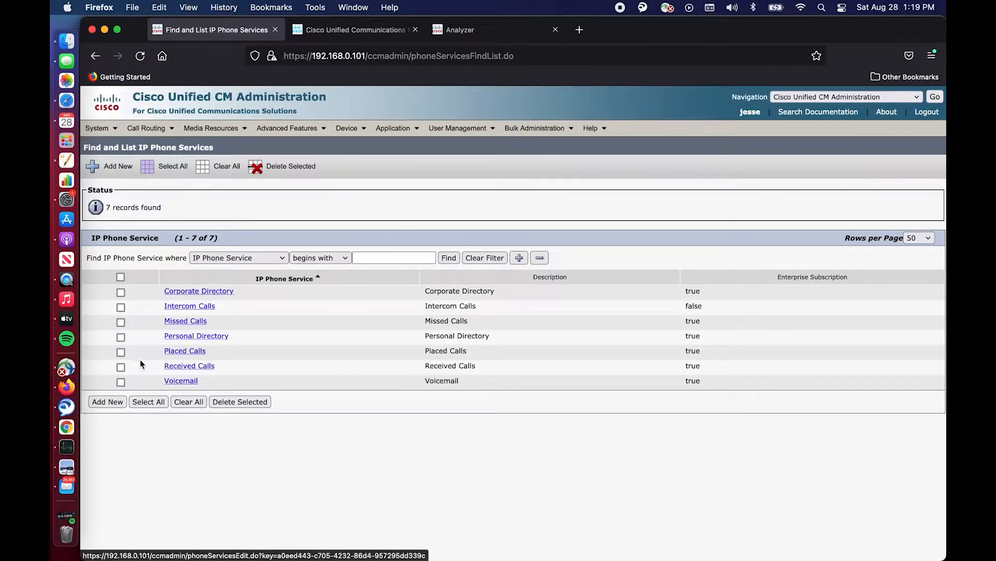
Step: Add IP phone service 'mob em' with description Extension Mobility Service and its service URL
{"action": "left_click", "coordinate": [118, 166]}
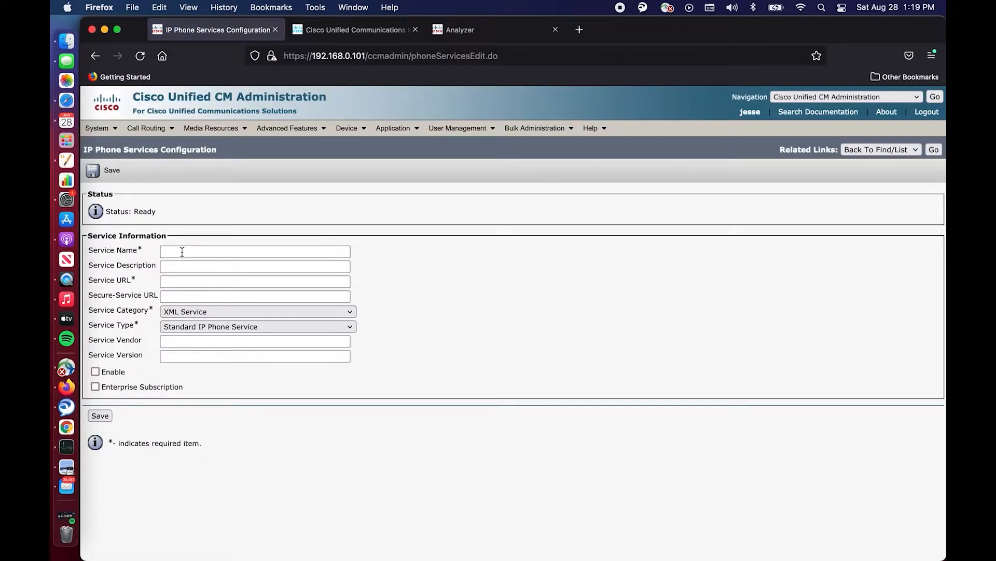
{"action": "type", "text": "mob"}
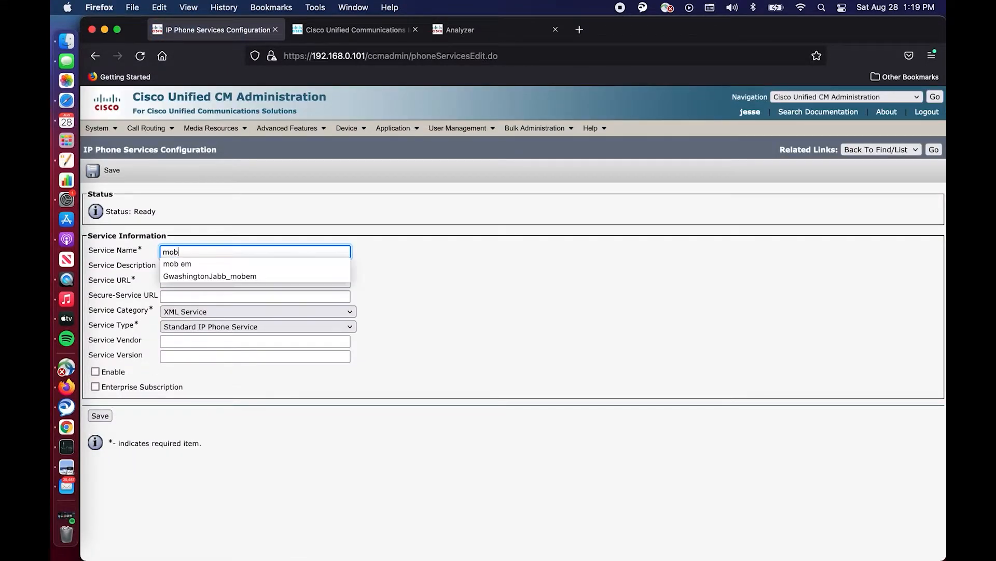
{"action": "left_click", "coordinate": [178, 262]}
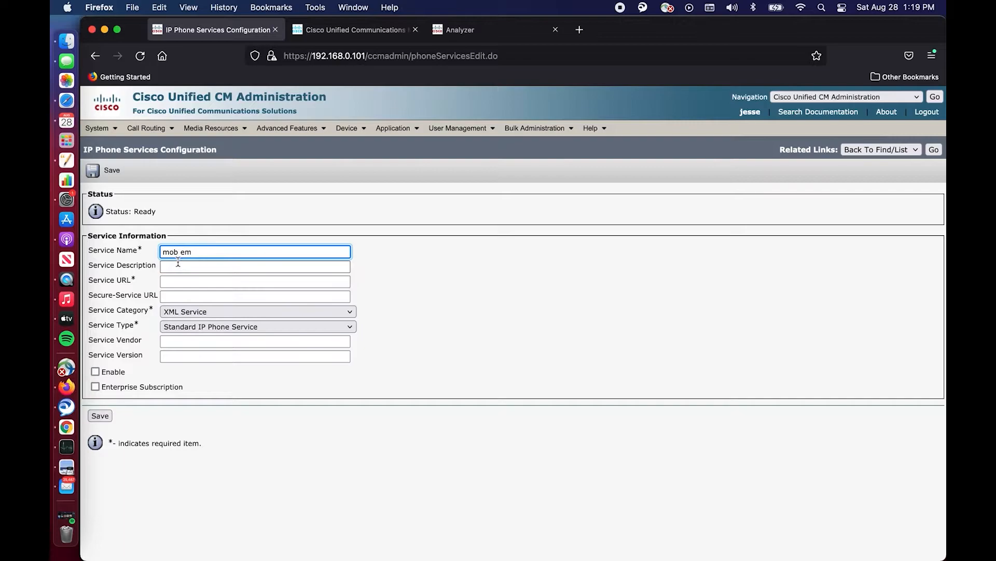
{"action": "type", "text": "E"}
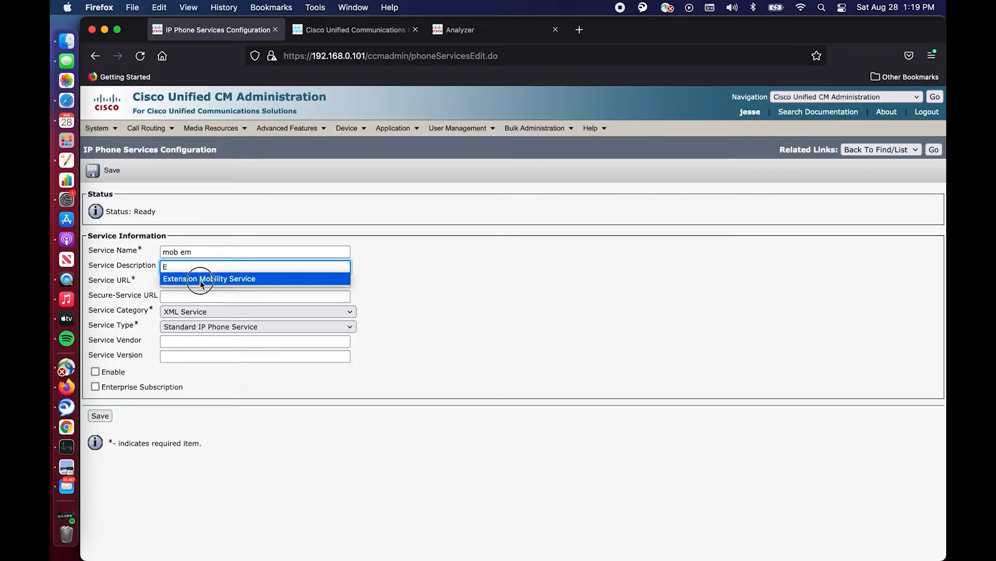
{"action": "left_click", "coordinate": [208, 278]}
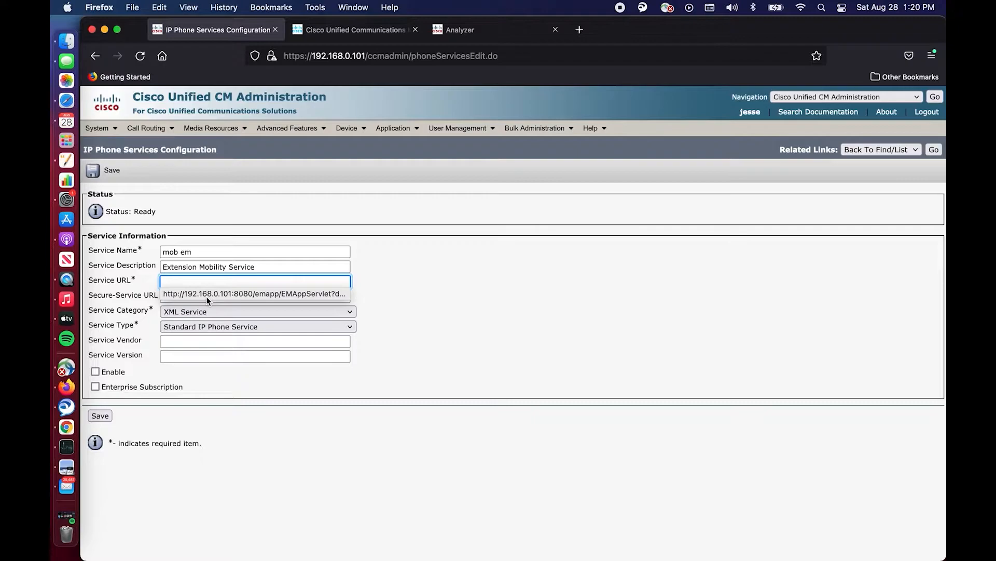
{"action": "left_click", "coordinate": [254, 293]}
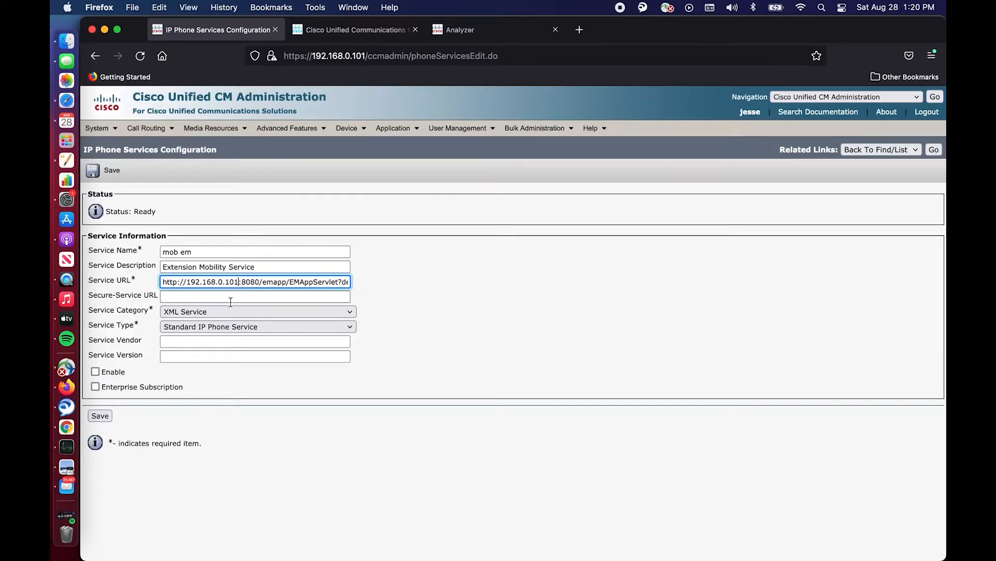
{"action": "left_click", "coordinate": [255, 296]}
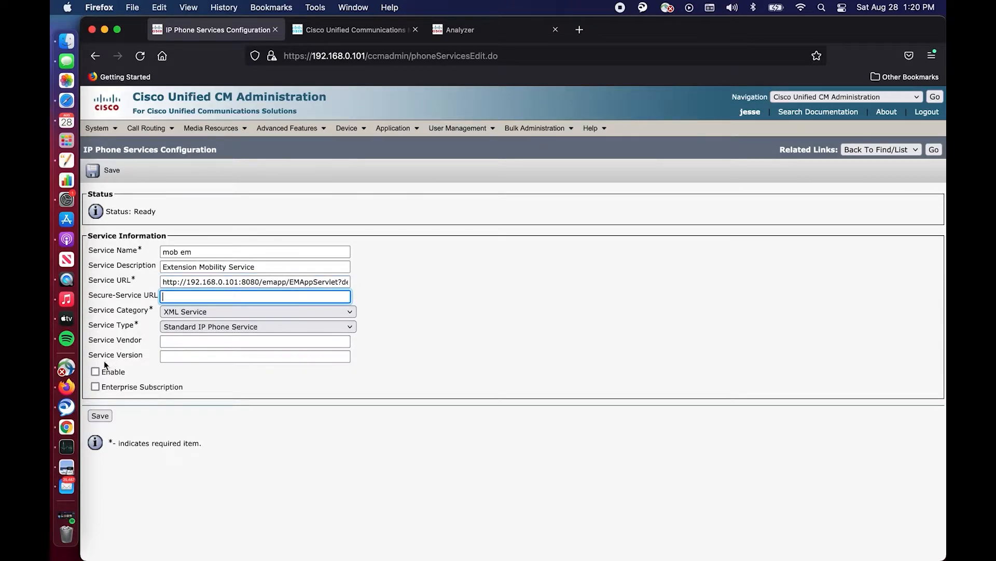
Step: Enable the mob em phone service and save it, making 8 records
{"action": "left_click", "coordinate": [96, 371]}
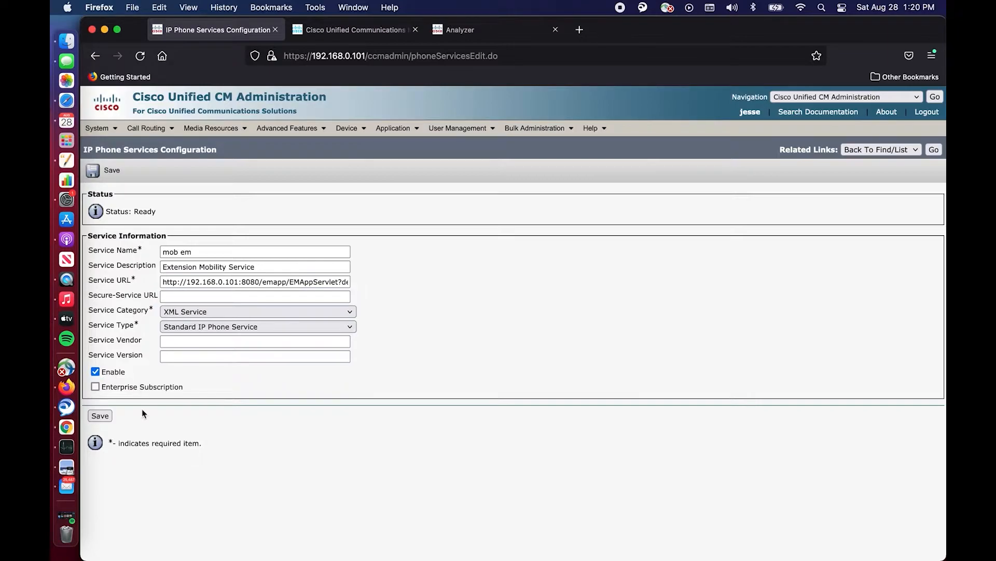
{"action": "left_click", "coordinate": [100, 415]}
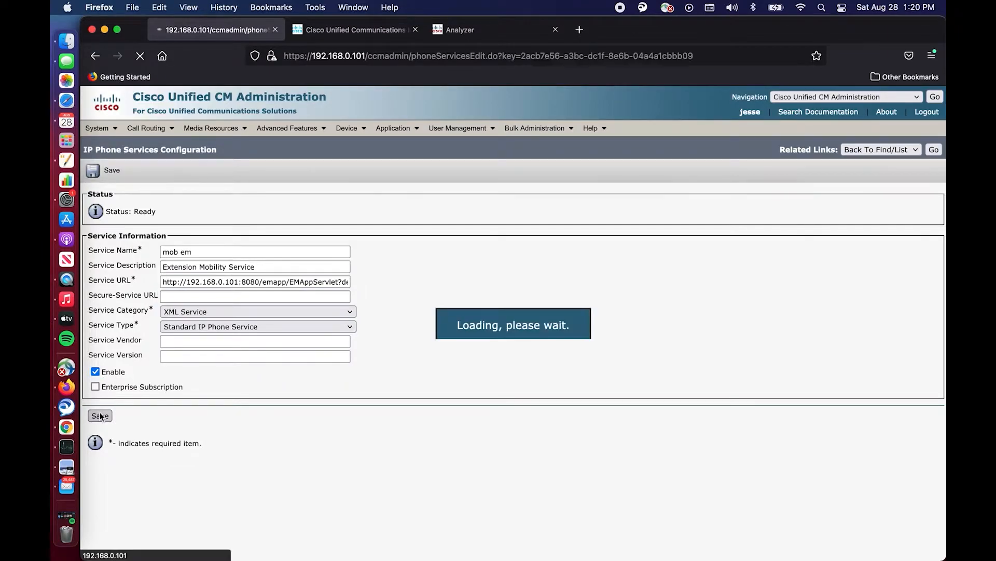
{"action": "left_click", "coordinate": [99, 415]}
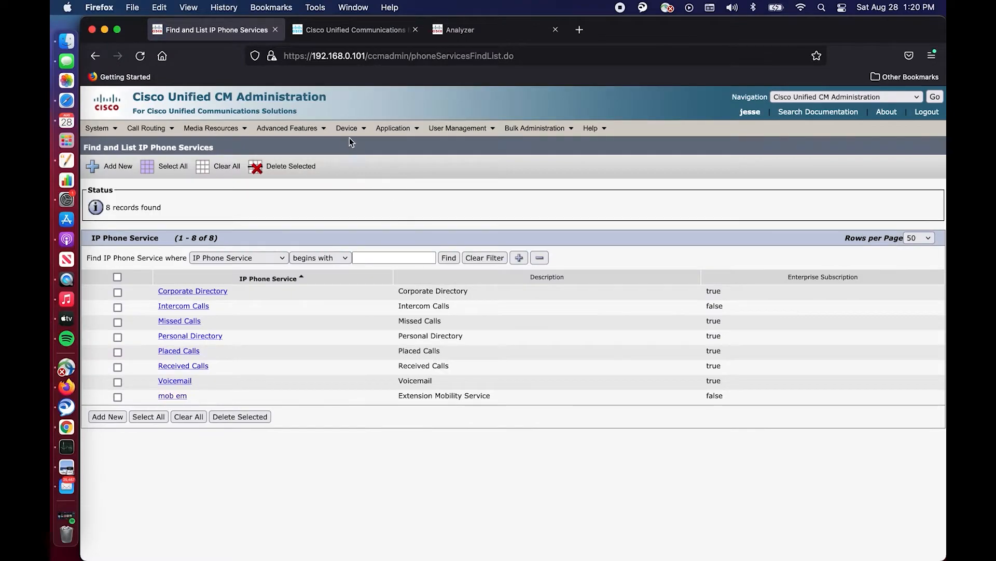
Step: Go to Device > Device Settings > Device Profile, showing 0 records
{"action": "left_click", "coordinate": [347, 127]}
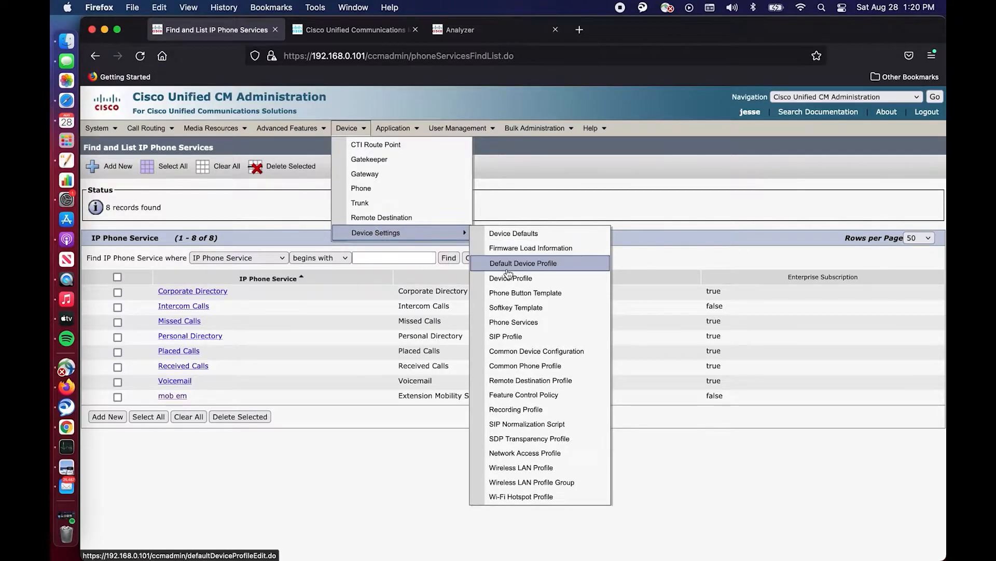
{"action": "left_click", "coordinate": [510, 278]}
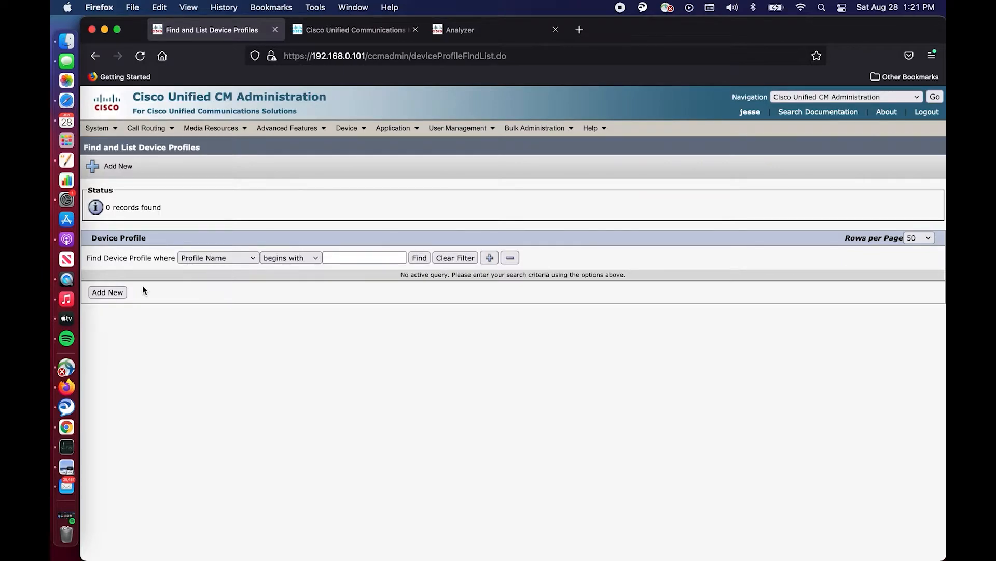
Step: Add a new device profile of type Cisco IP Communicator with SIP protocol
{"action": "left_click", "coordinate": [107, 292]}
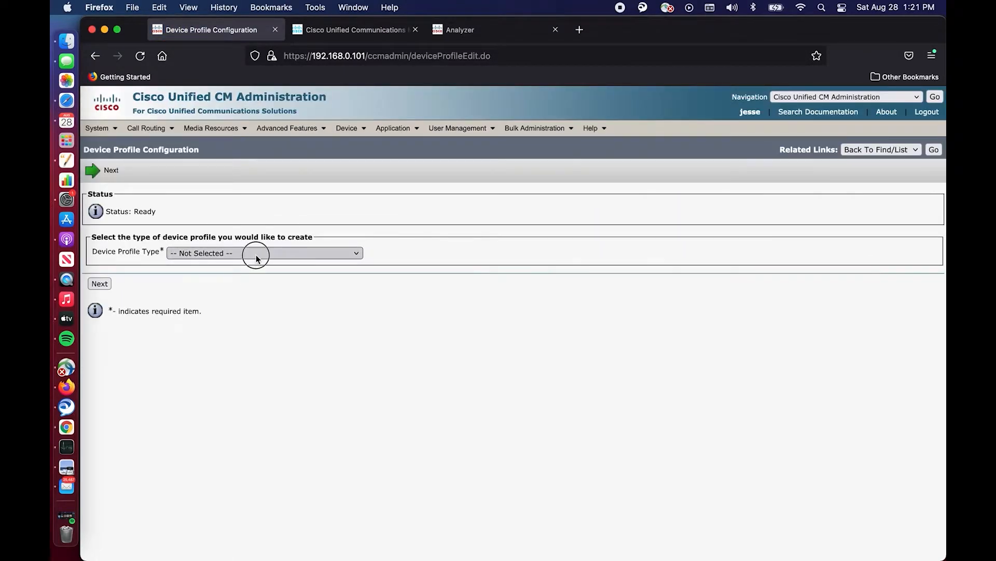
{"action": "left_click", "coordinate": [262, 254]}
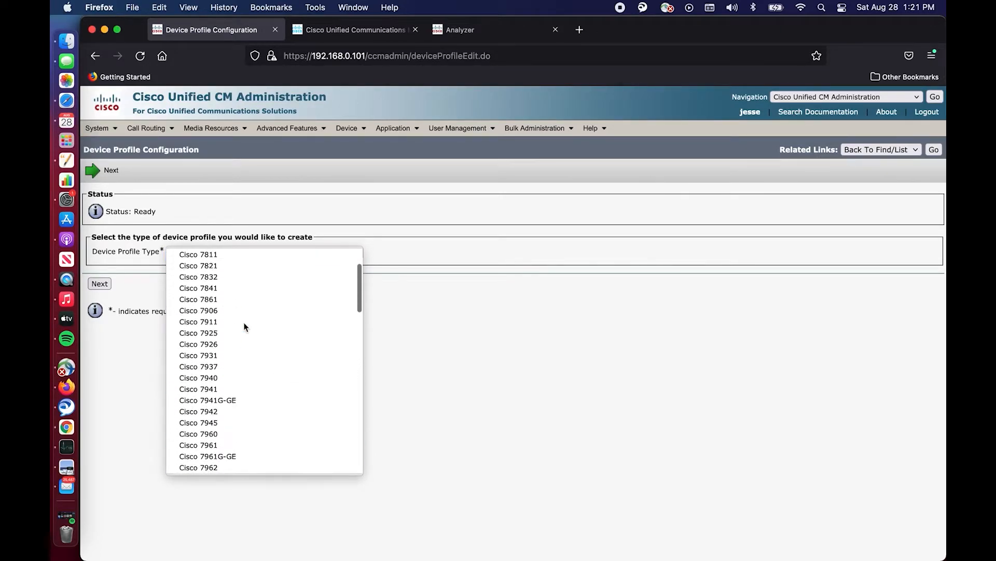
{"action": "scroll", "scroll_direction": "down", "scroll_amount": 3}
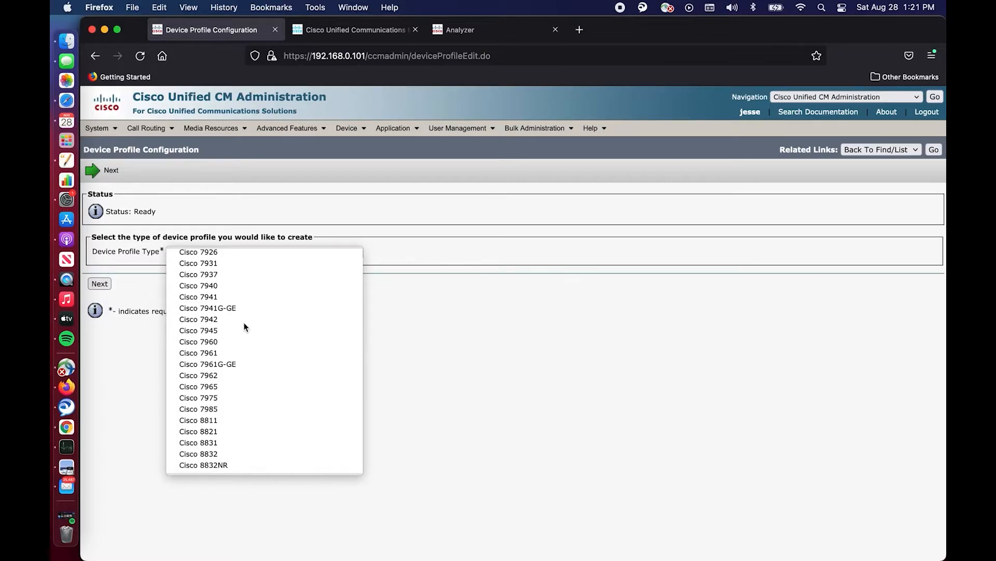
{"action": "scroll", "scroll_direction": "down", "scroll_amount": 3}
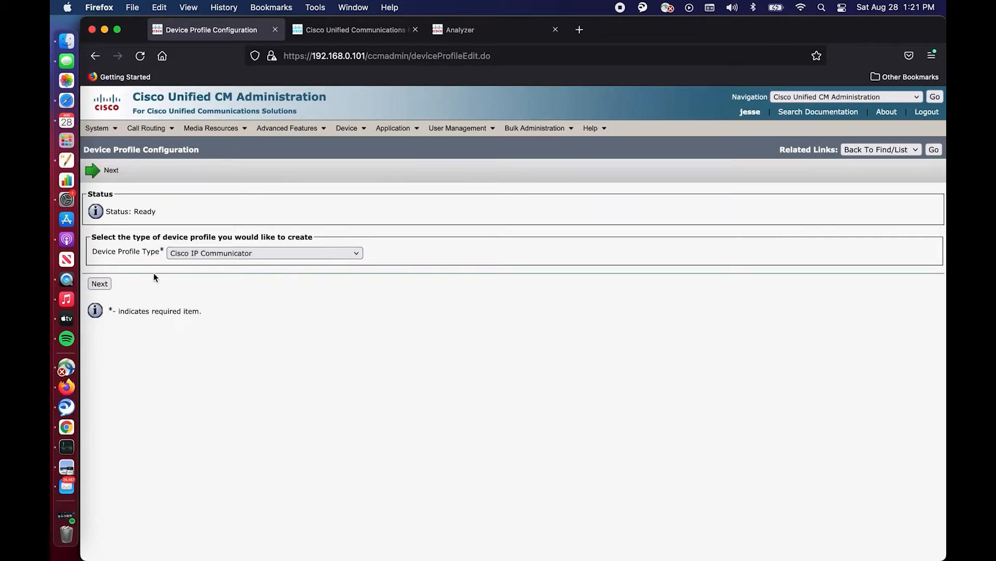
{"action": "left_click", "coordinate": [99, 282]}
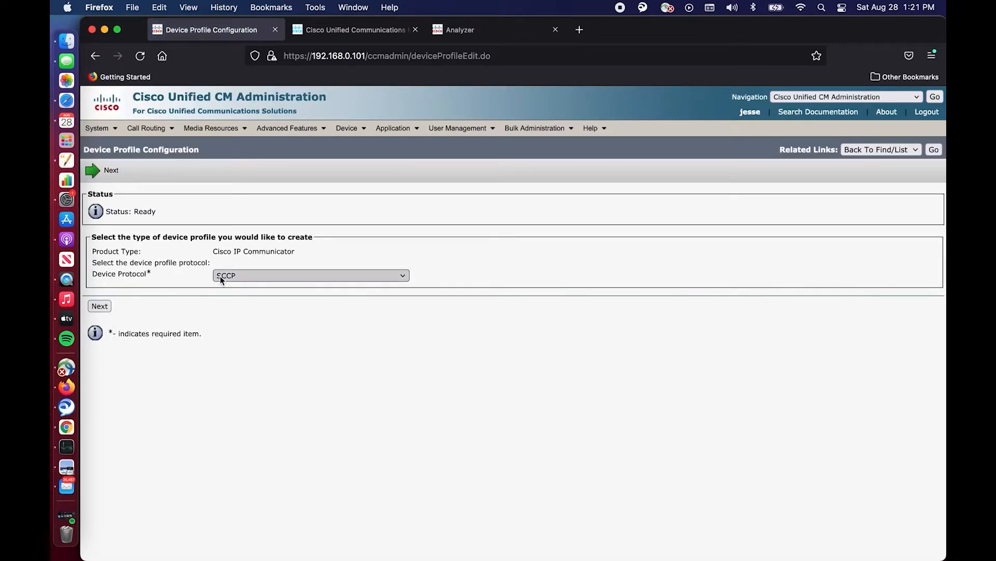
{"action": "left_click", "coordinate": [100, 305]}
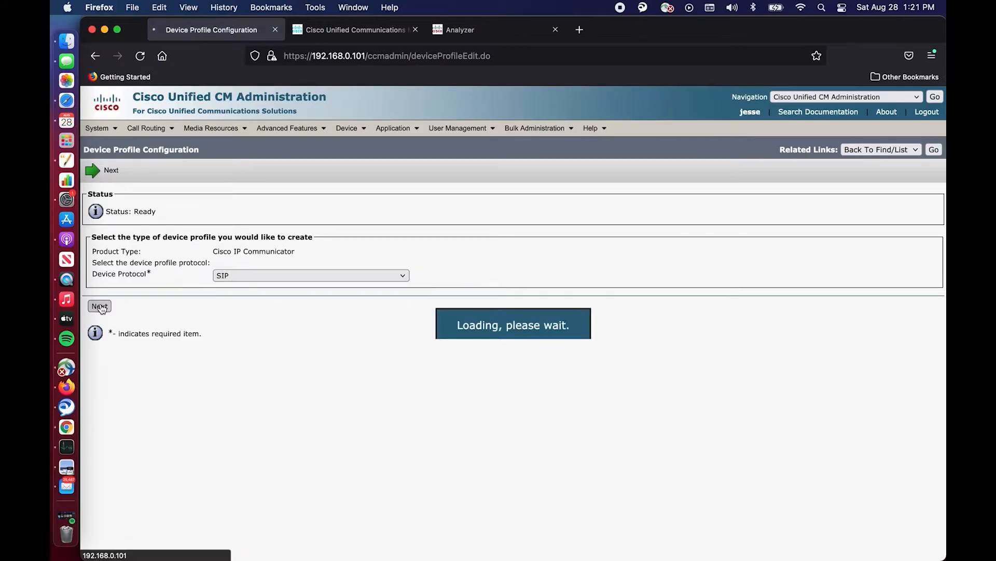
Step: Enter profile name Gwashington_mobem and autofill description G Washington Mob Em 1007
{"action": "left_click", "coordinate": [100, 306]}
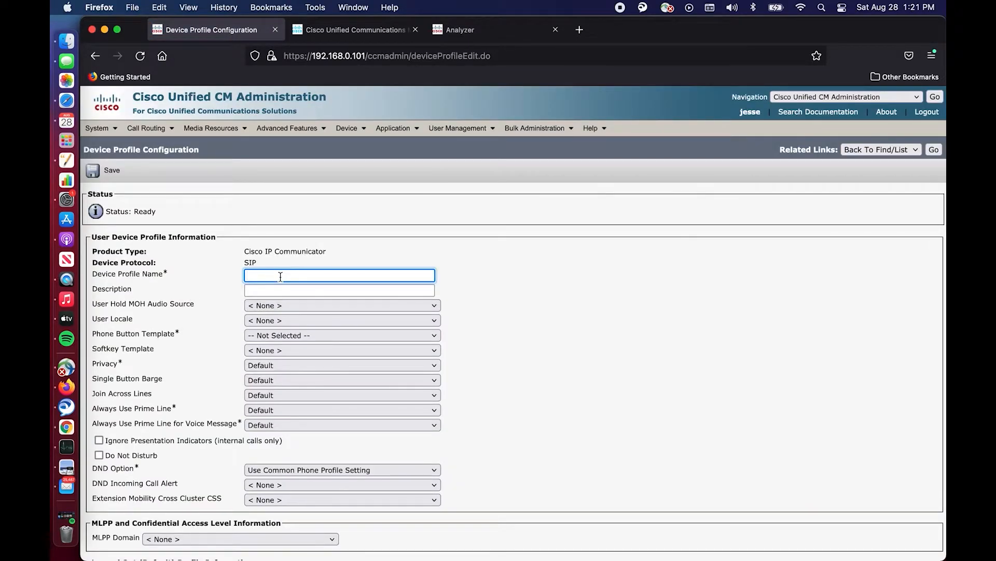
{"action": "type", "text": "GwashingtonJabb_mobem"}
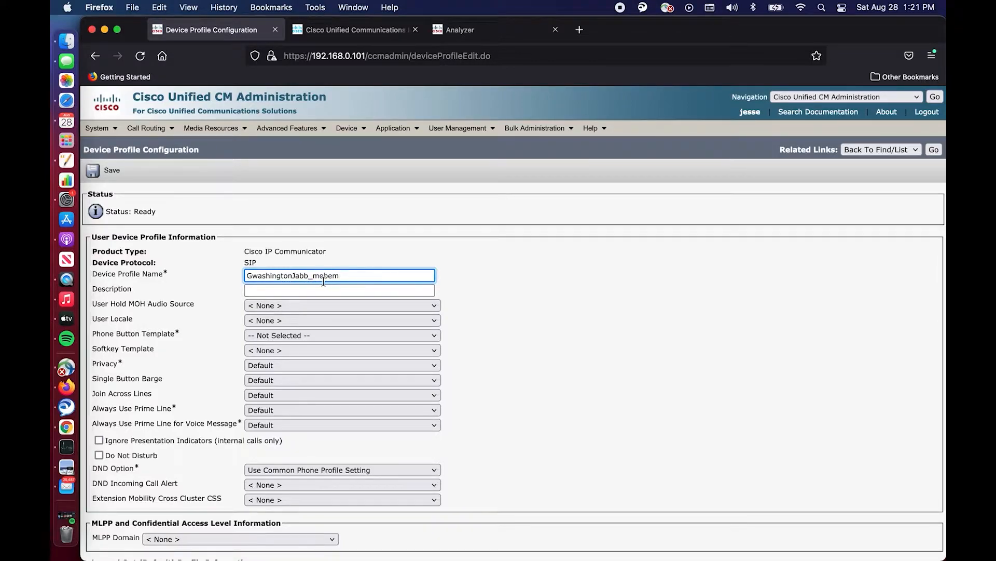
{"action": "key", "text": "BackSpace"}
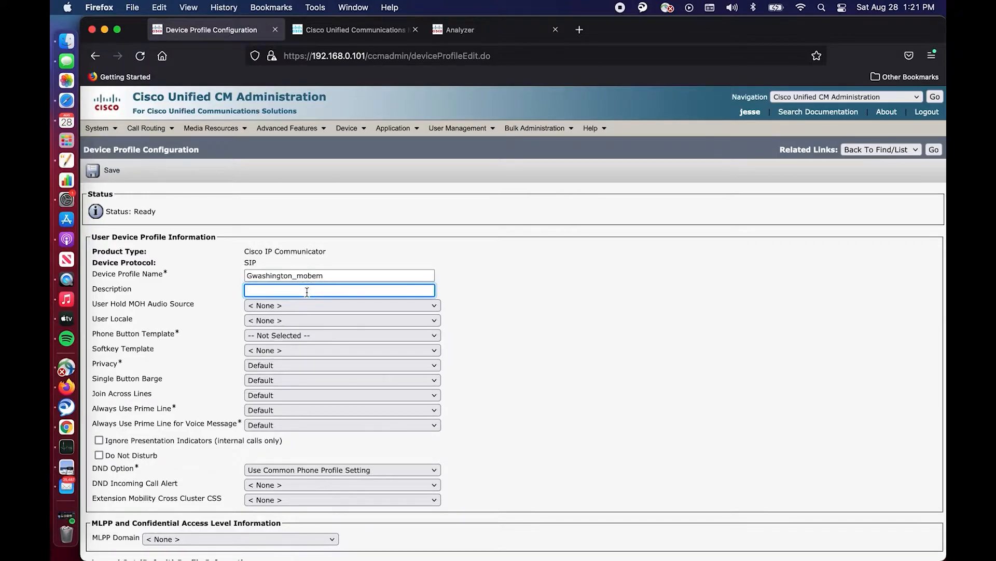
{"action": "left_click", "coordinate": [340, 290]}
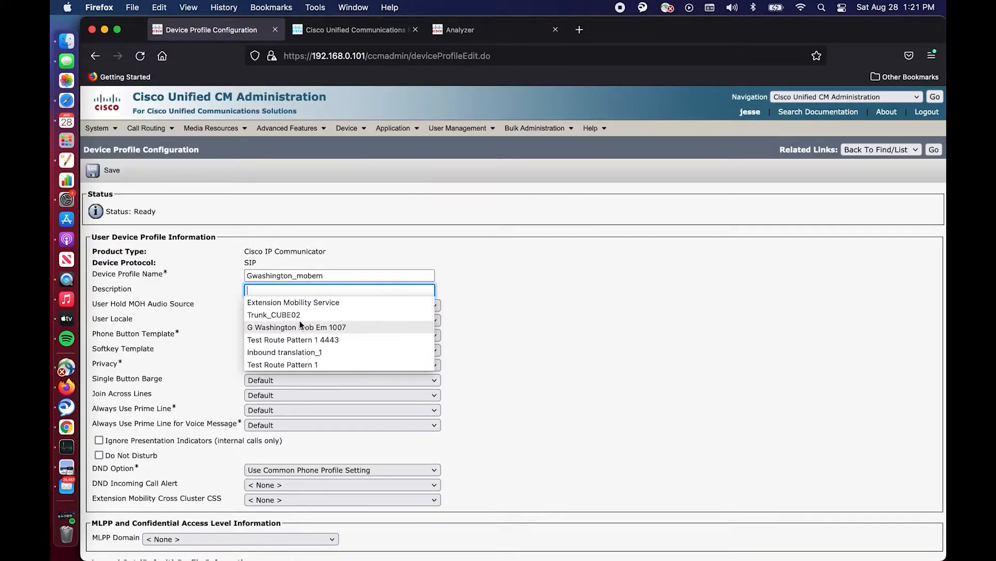
{"action": "left_click", "coordinate": [295, 327]}
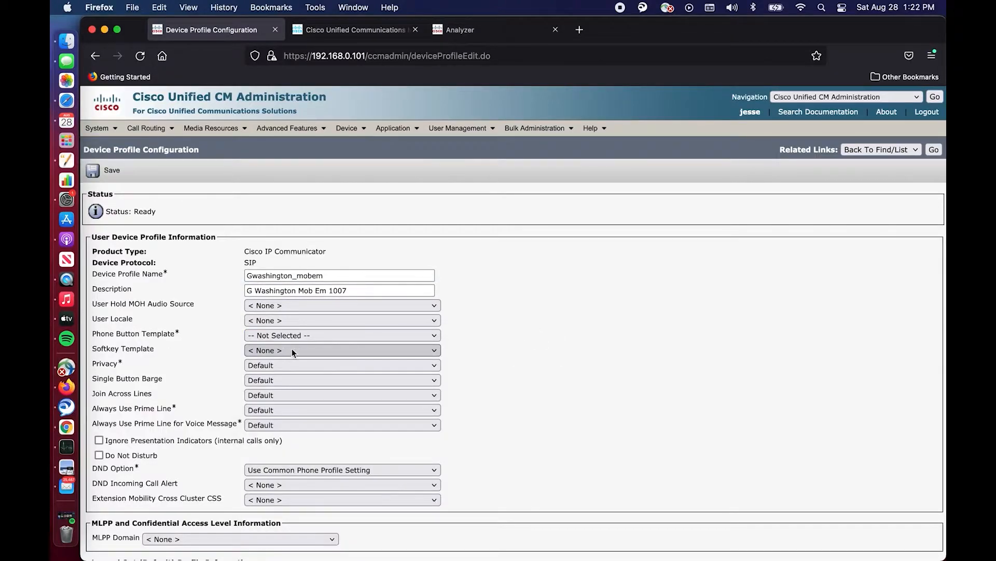
{"action": "scroll", "scroll_direction": "down", "scroll_amount": 3}
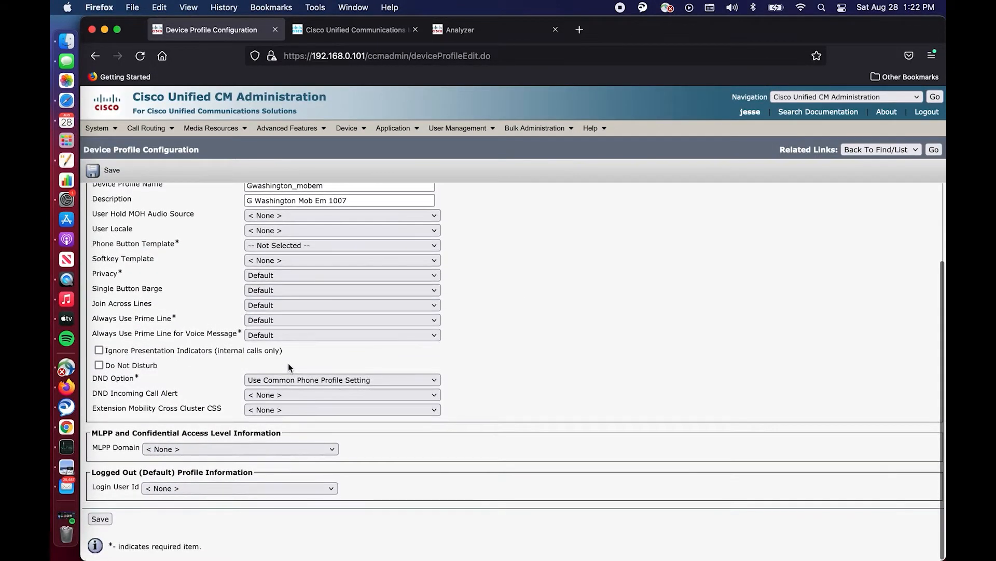
Step: Clear the missing-template alert and pick Standard Unified Communicator SIP button template before saving
{"action": "left_click", "coordinate": [111, 169]}
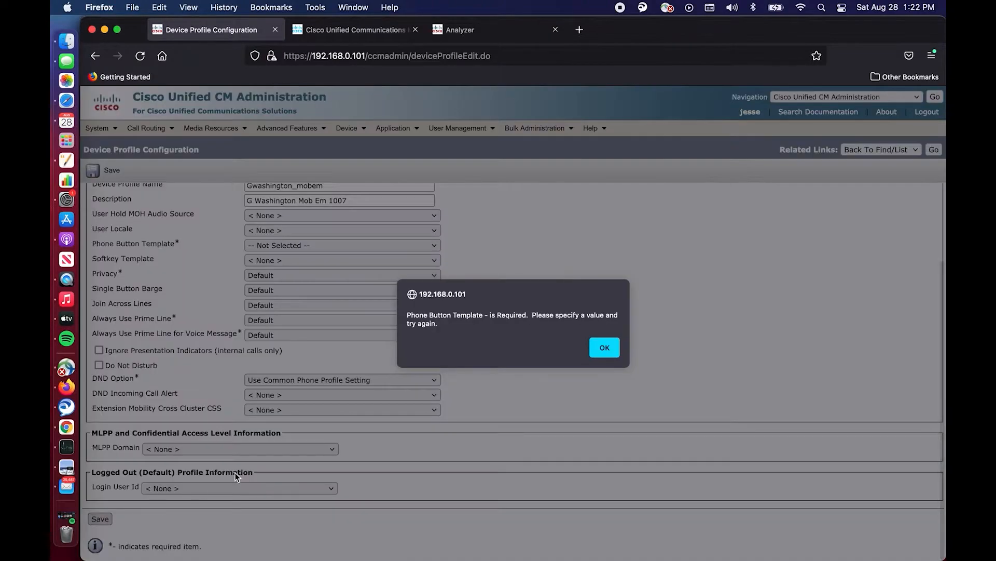
{"action": "left_click", "coordinate": [603, 346]}
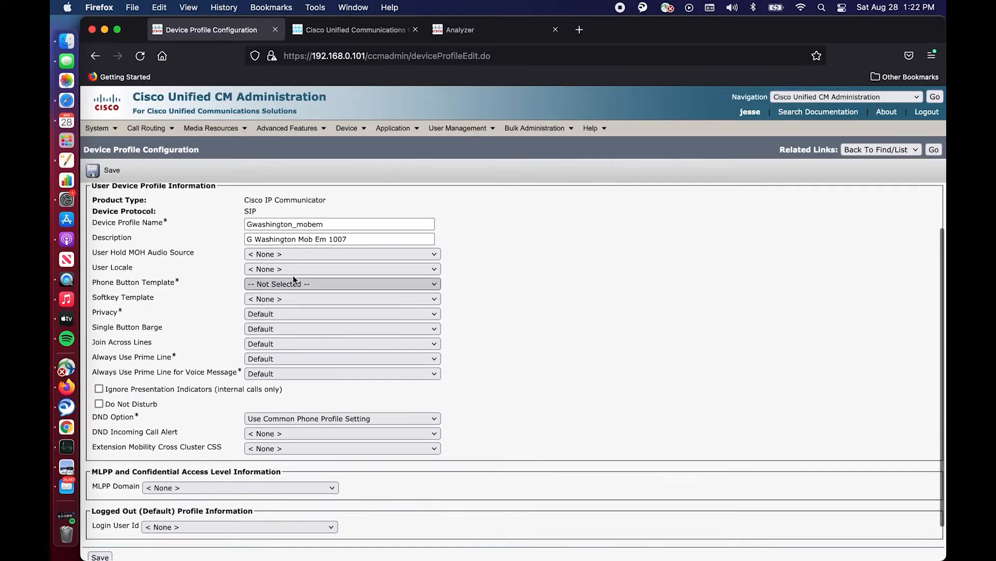
{"action": "left_click", "coordinate": [342, 284]}
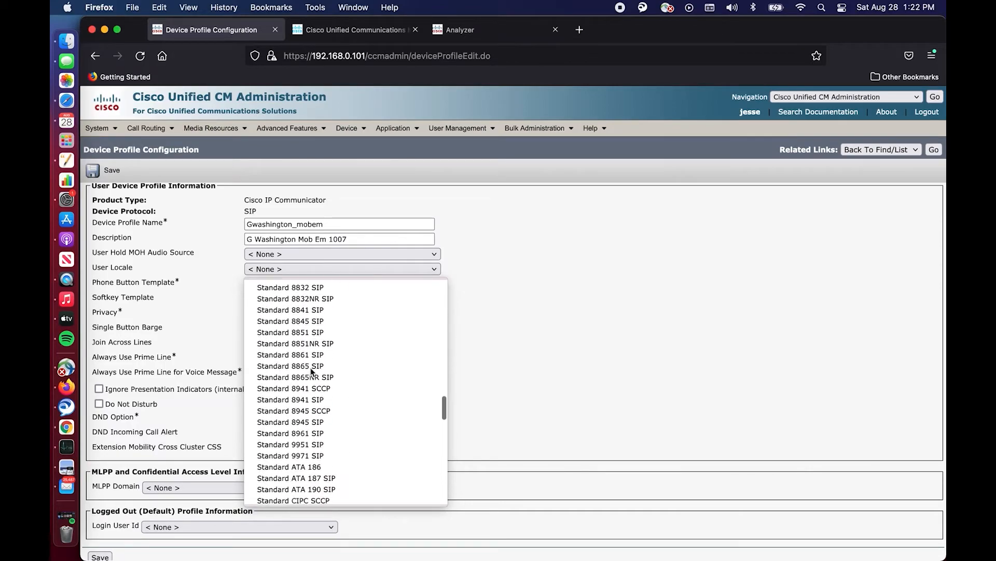
{"action": "scroll", "scroll_direction": "down", "scroll_amount": 3}
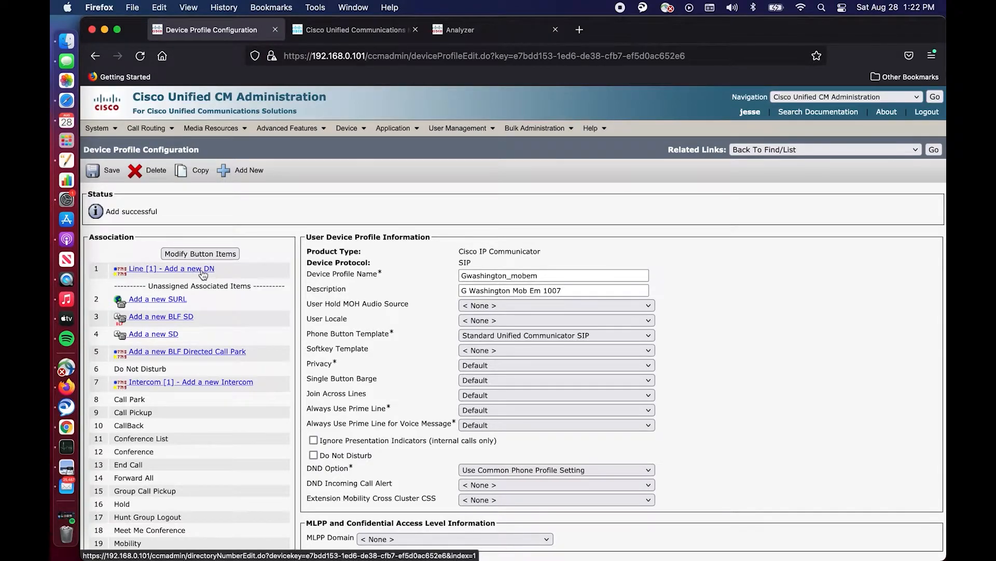
Step: Add directory number 1007 on line 1 in the Internal partition and fill its description
{"action": "left_click", "coordinate": [171, 268]}
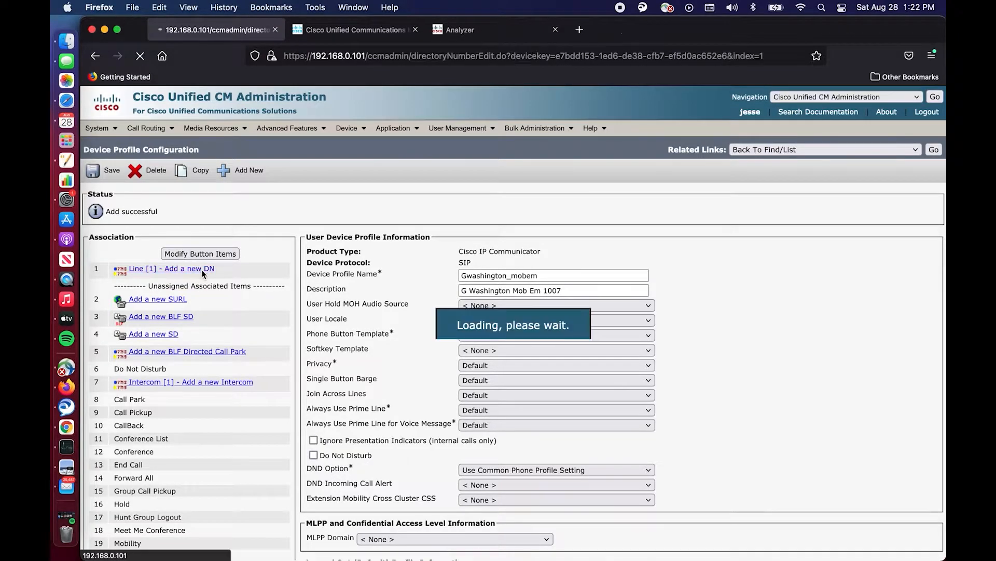
{"action": "left_click", "coordinate": [171, 267]}
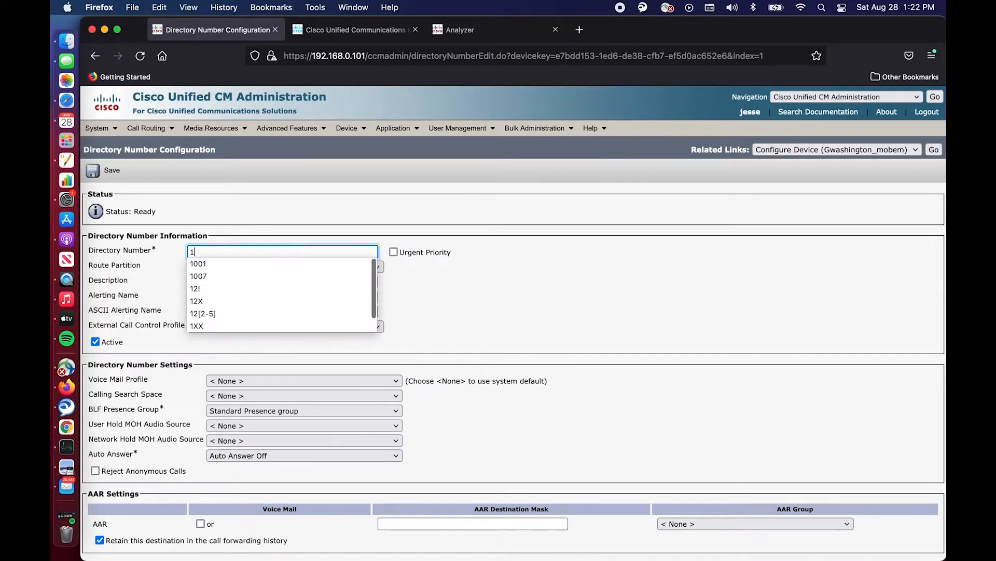
{"action": "left_click", "coordinate": [198, 276]}
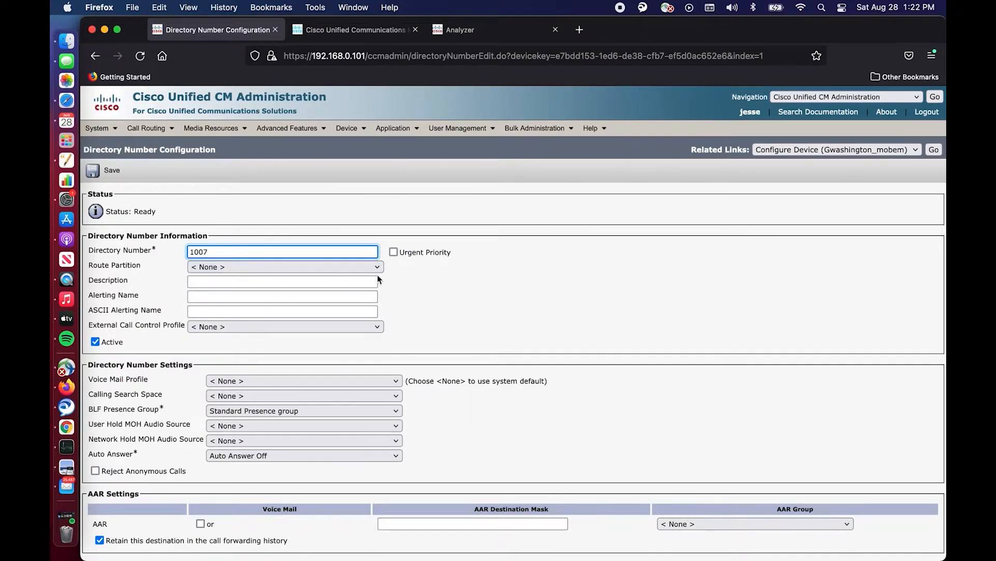
{"action": "left_click", "coordinate": [284, 266]}
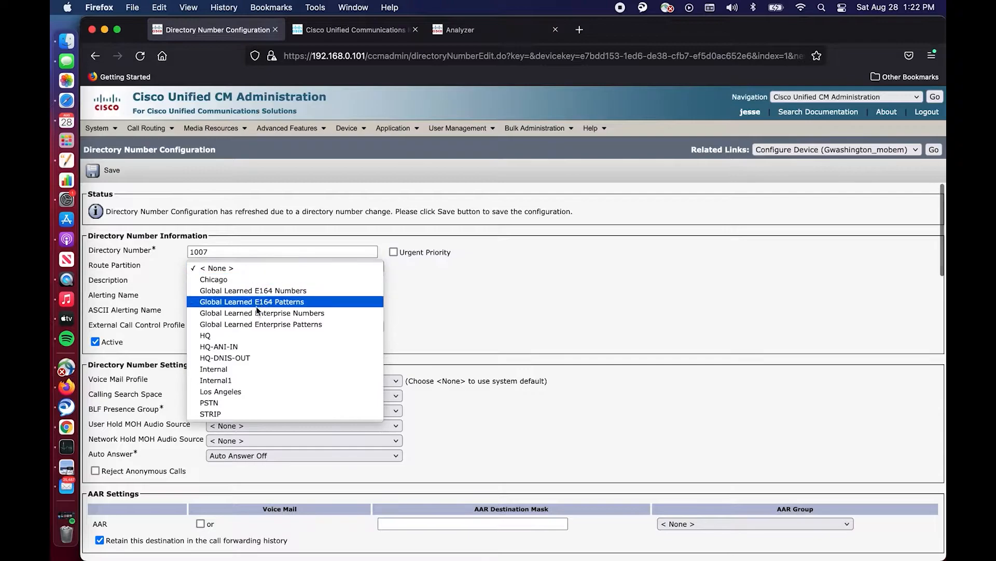
{"action": "left_click", "coordinate": [214, 368]}
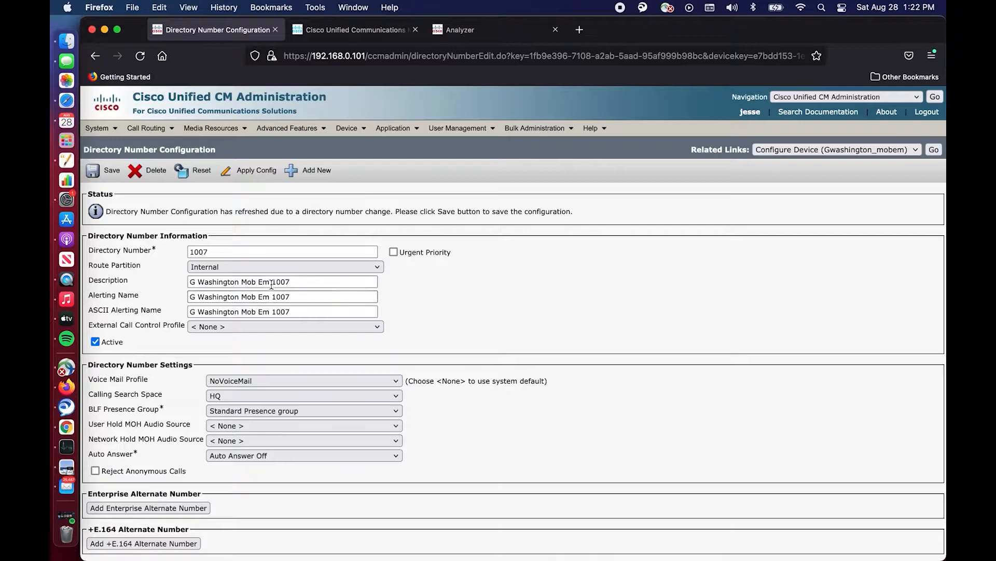
{"action": "left_click", "coordinate": [281, 281]}
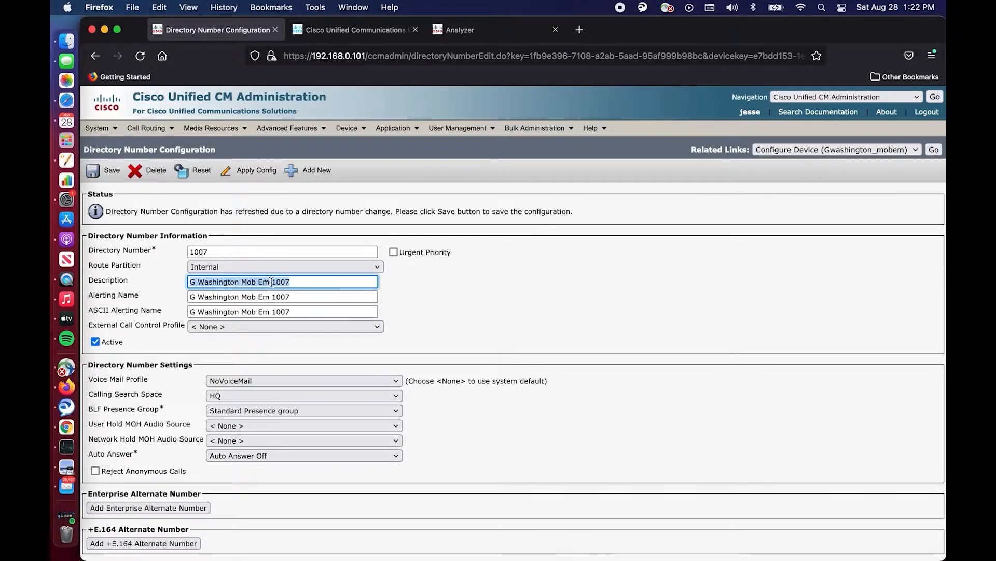
{"action": "scroll", "scroll_direction": "down", "scroll_amount": 3}
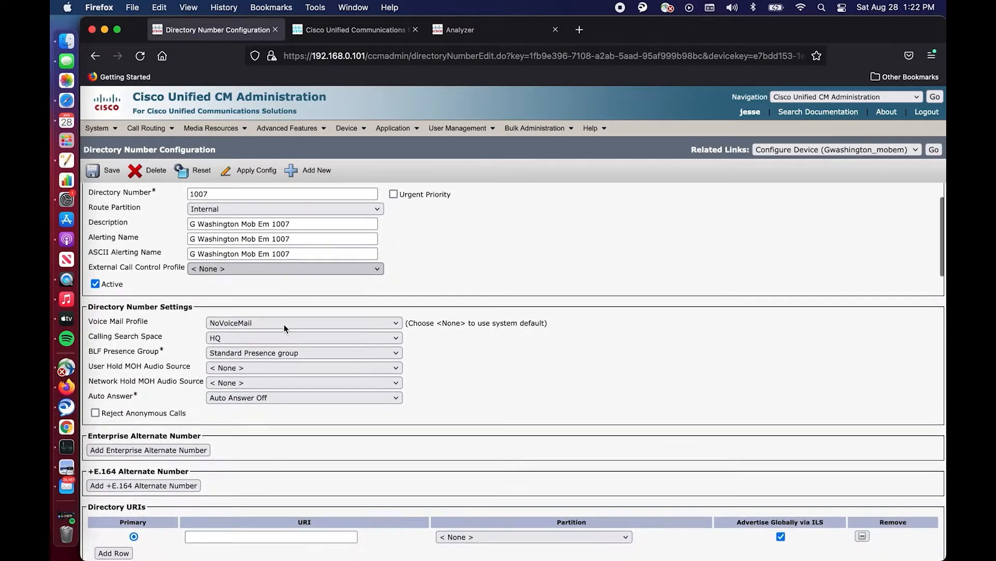
{"action": "scroll", "scroll_direction": "down", "scroll_amount": 3}
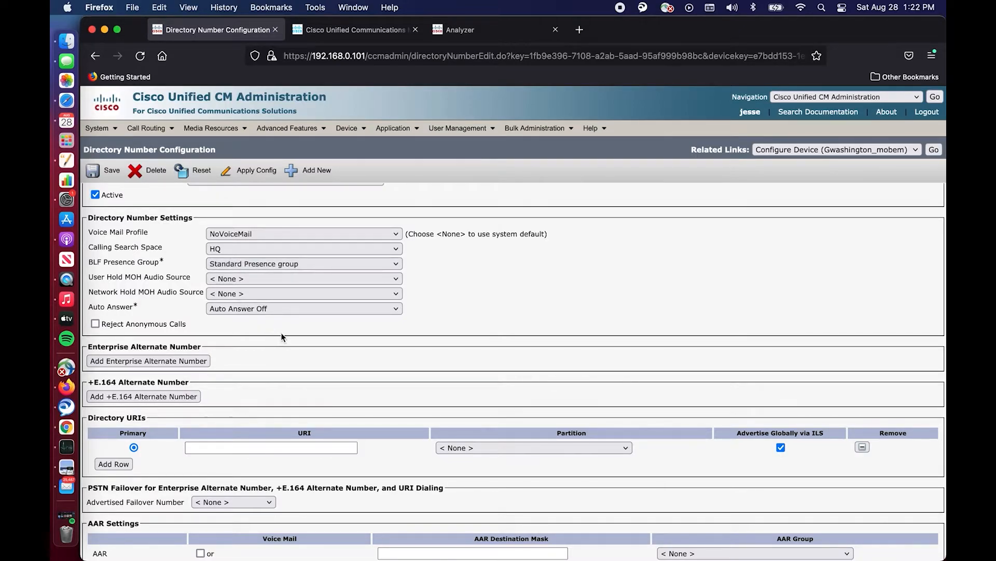
{"action": "scroll", "scroll_direction": "down", "scroll_amount": 3}
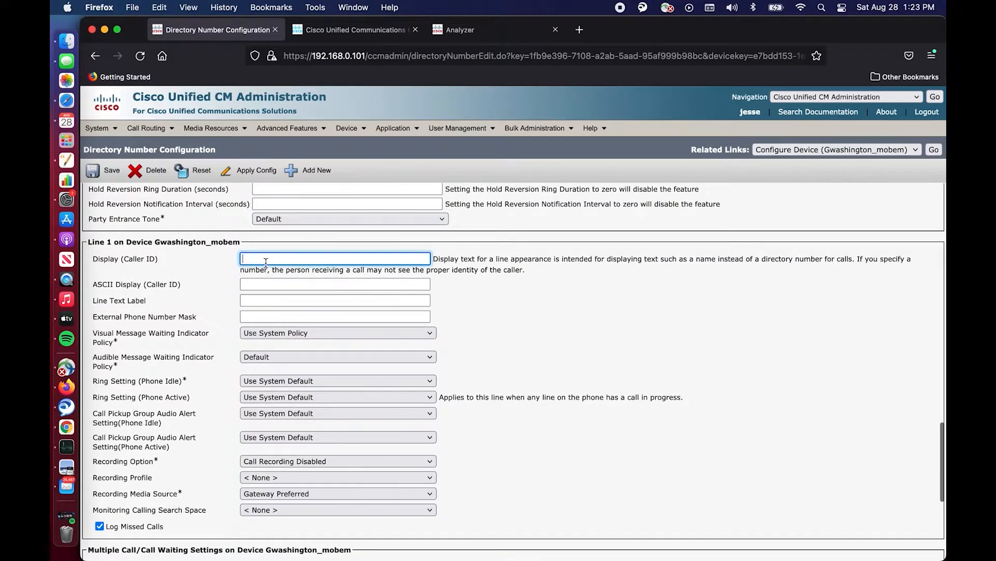
{"action": "type", "text": "G Washington Mob Em 1007"}
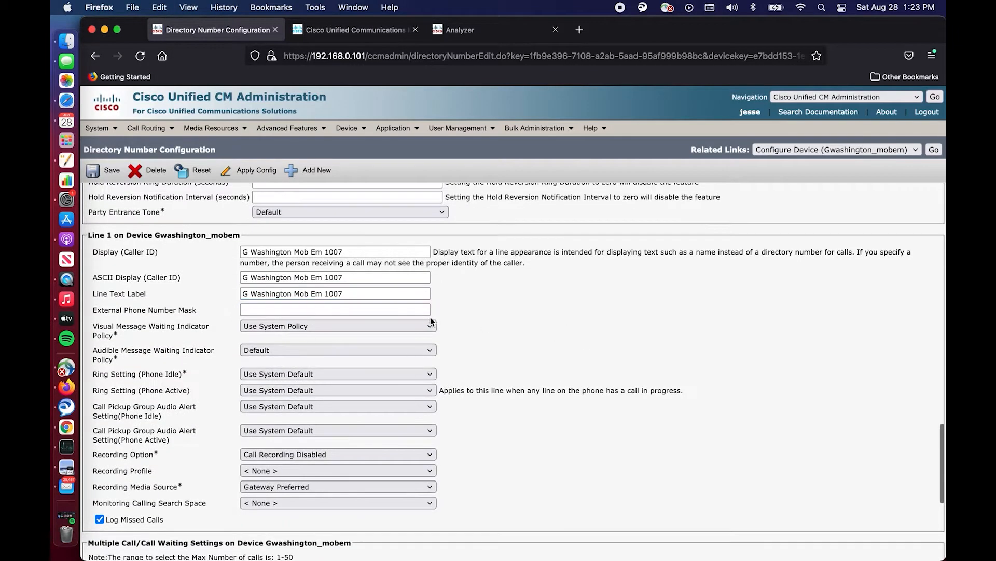
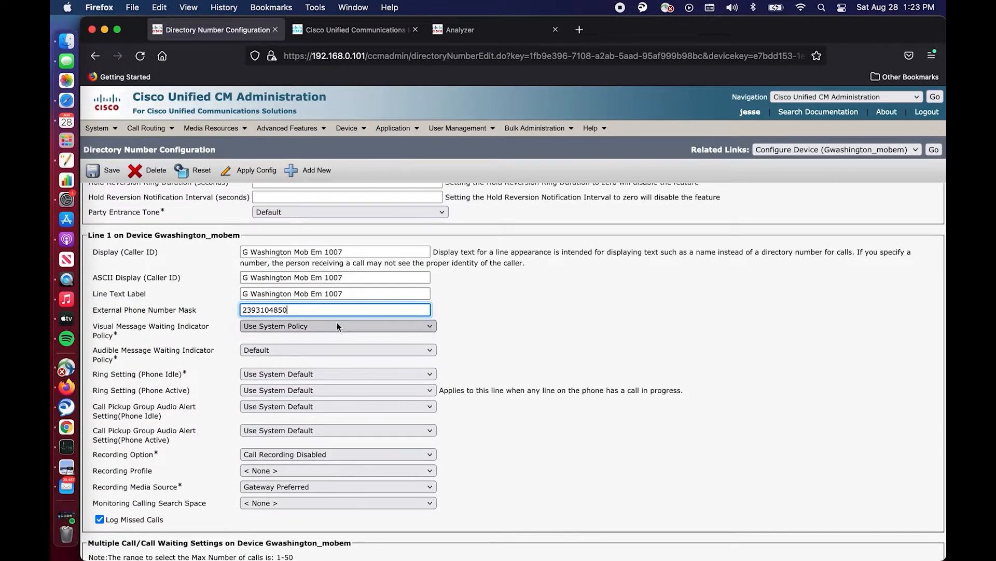
{"action": "scroll", "scroll_direction": "down", "scroll_amount": 3}
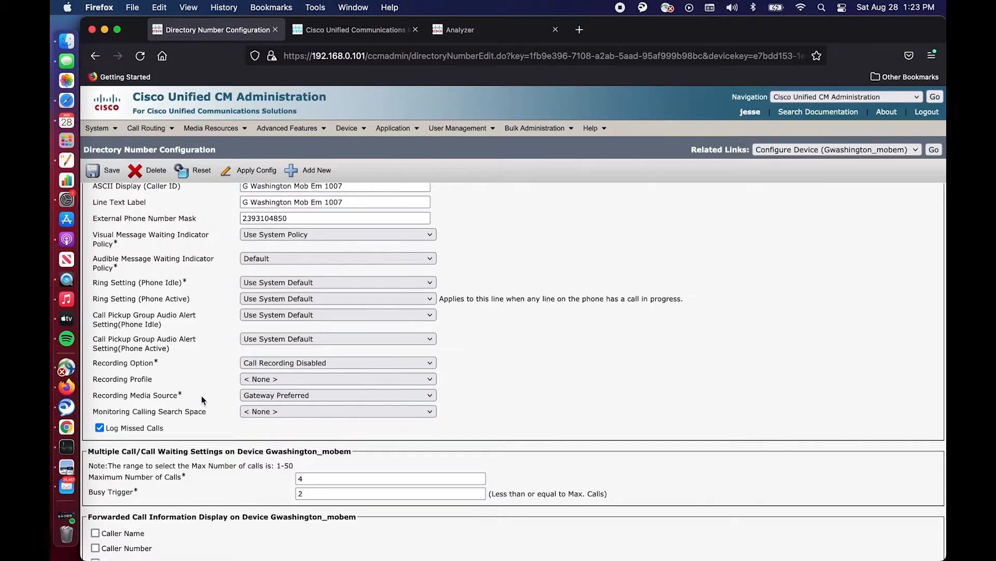
{"action": "scroll", "scroll_direction": "down", "scroll_amount": 3}
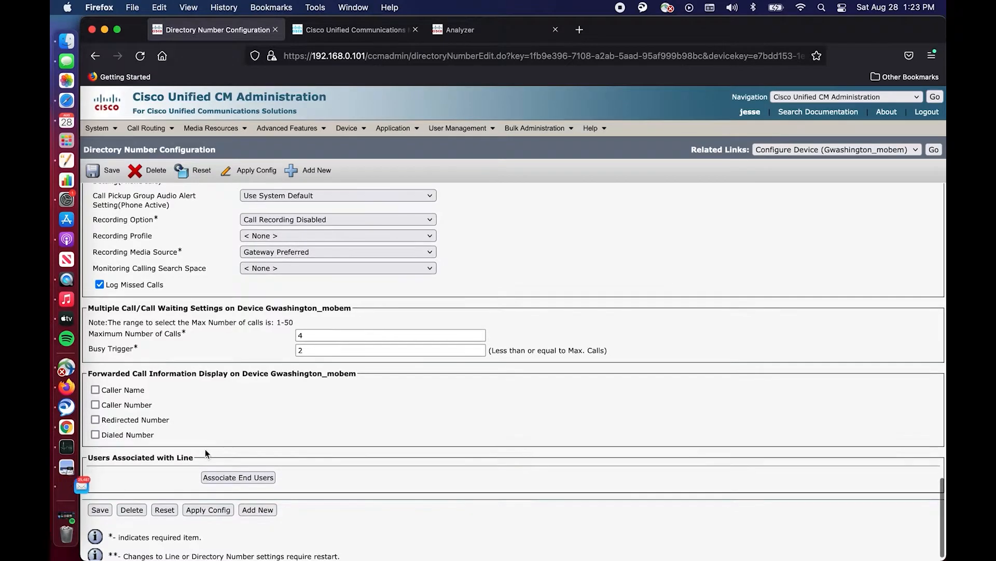
{"action": "scroll", "scroll_direction": "down", "scroll_amount": 3}
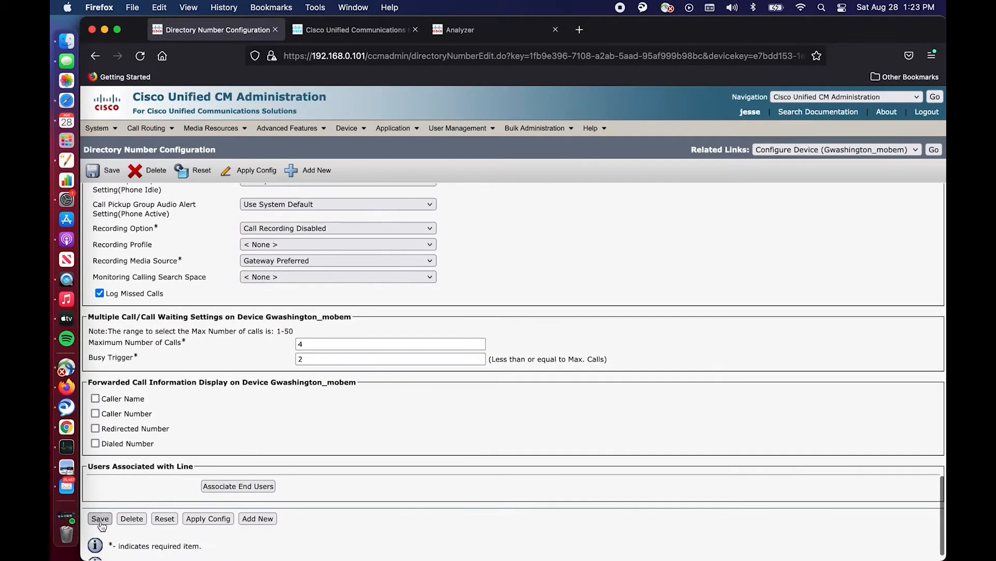
{"action": "left_click", "coordinate": [100, 518]}
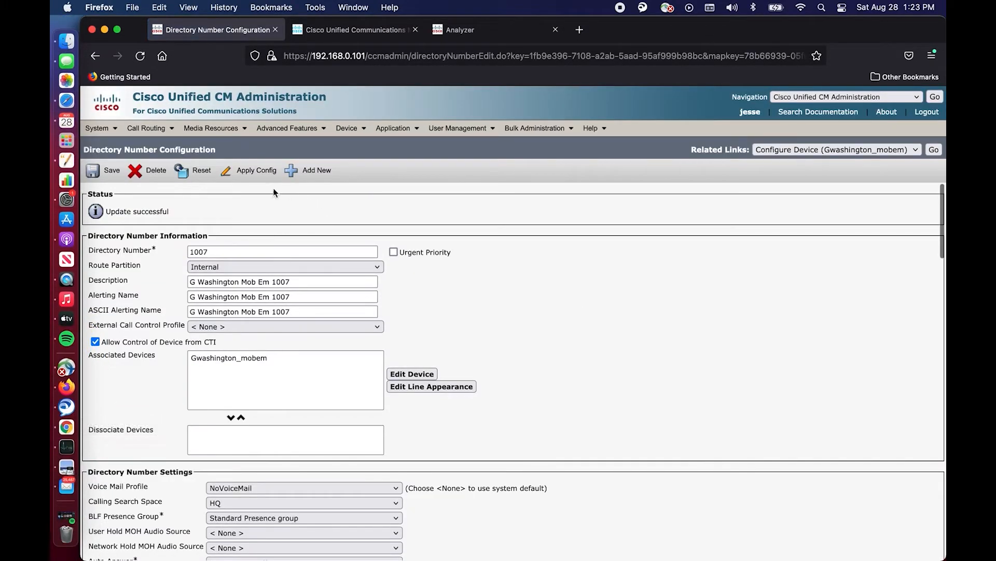
{"action": "mouse_move", "coordinate": [600, 347]}
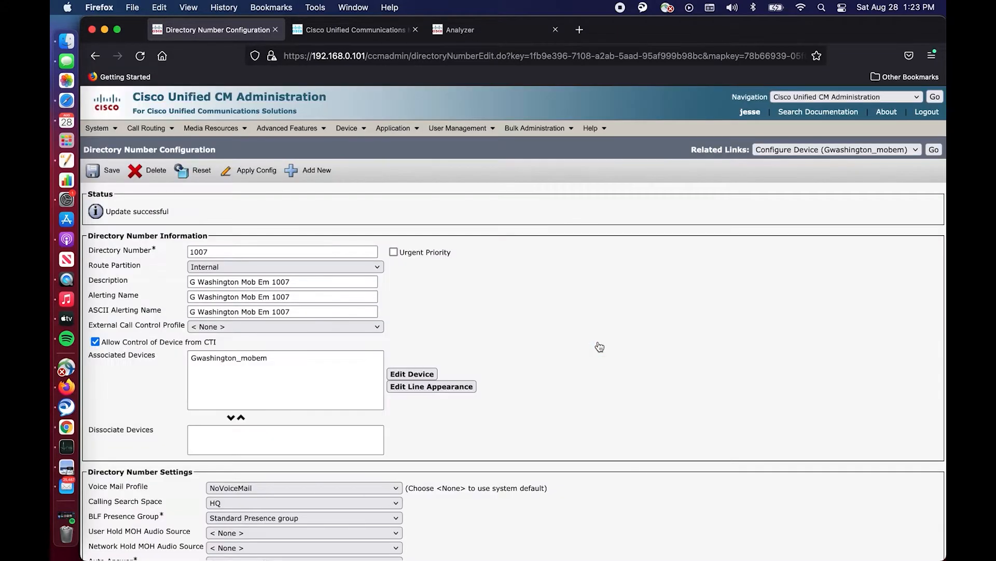
{"action": "mouse_move", "coordinate": [526, 325]}
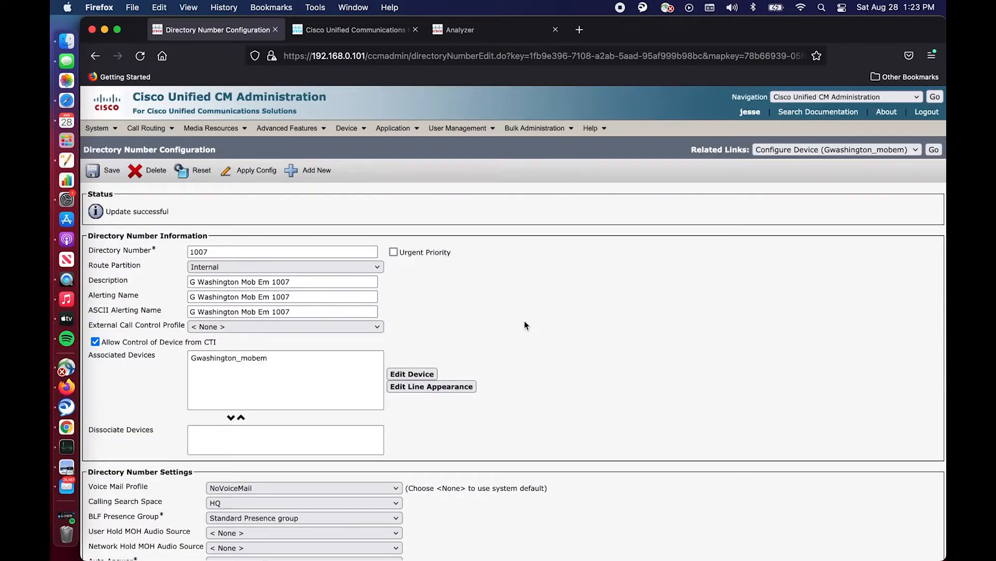
{"action": "mouse_move", "coordinate": [590, 255]}
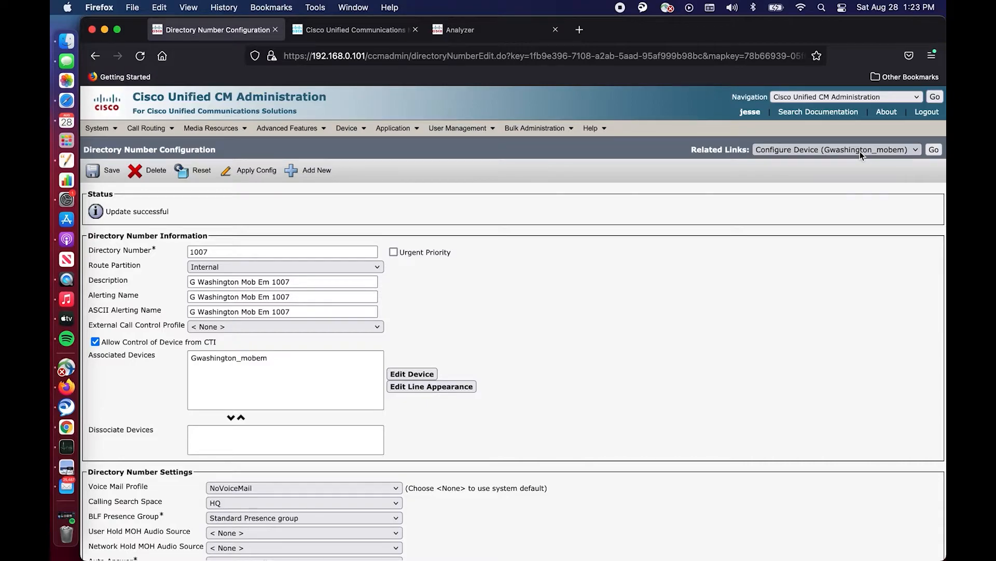
Step: Return to the Gwashington_mobem device profile via Related Links > Configure Device
{"action": "left_click", "coordinate": [835, 149]}
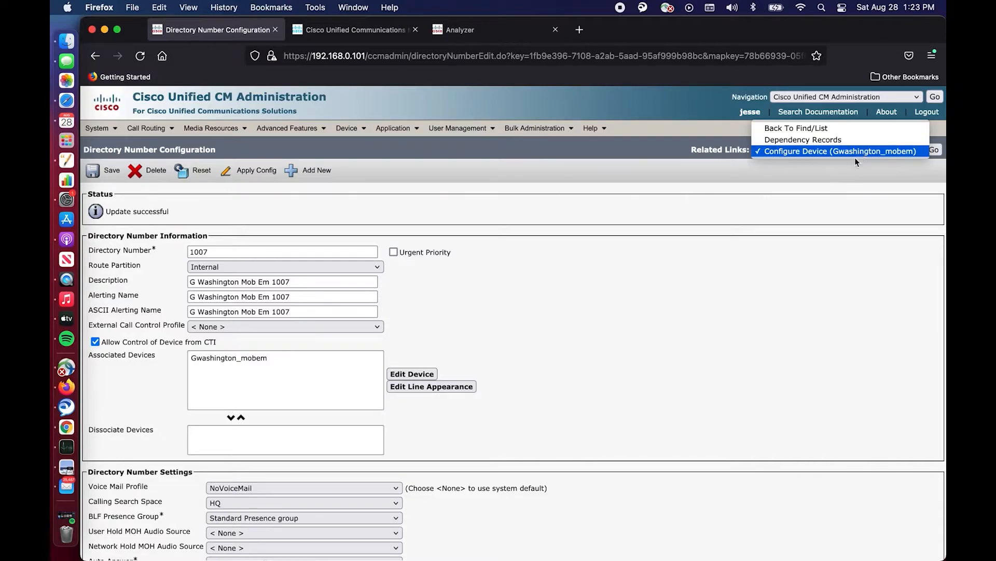
{"action": "left_click", "coordinate": [840, 150]}
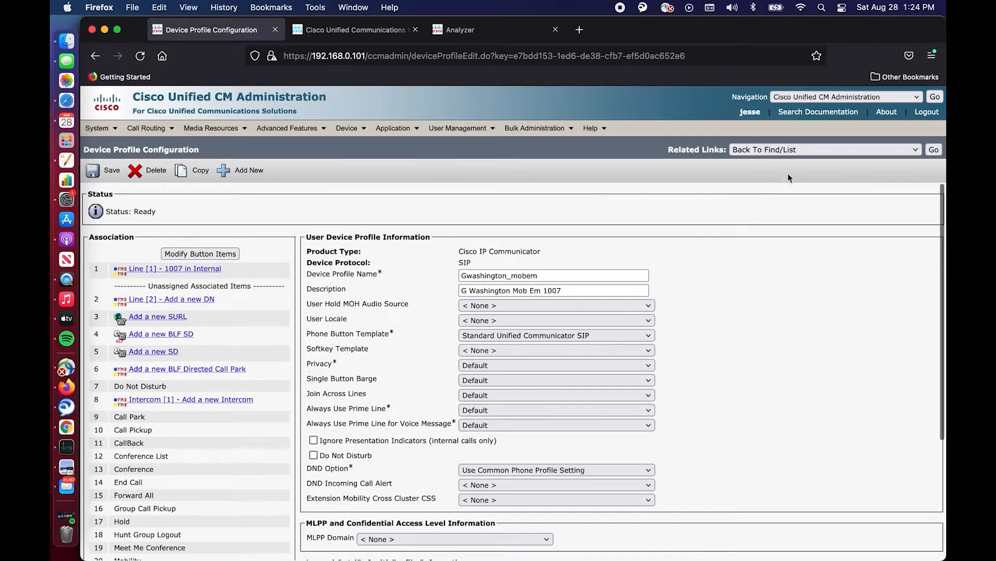
{"action": "mouse_move", "coordinate": [680, 180]}
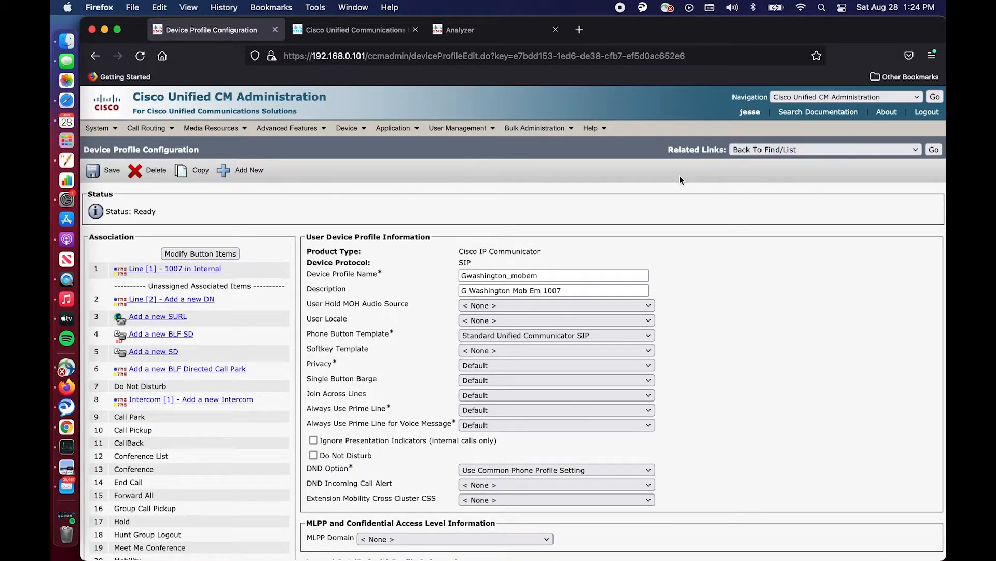
Step: Bring up the profile's Subscribe/Unsubscribe Services window from Related Links
{"action": "left_click", "coordinate": [824, 149]}
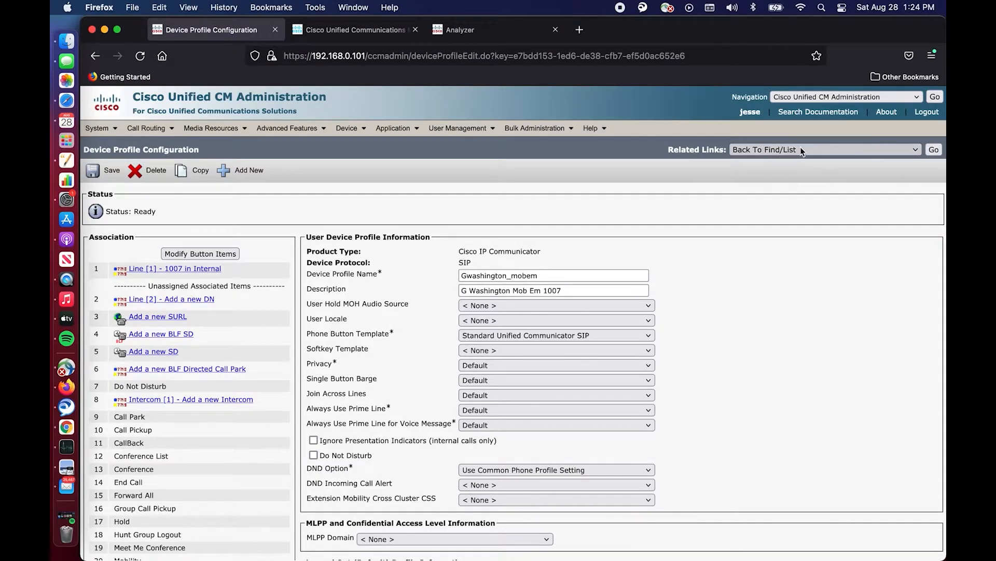
{"action": "left_click", "coordinate": [824, 150]}
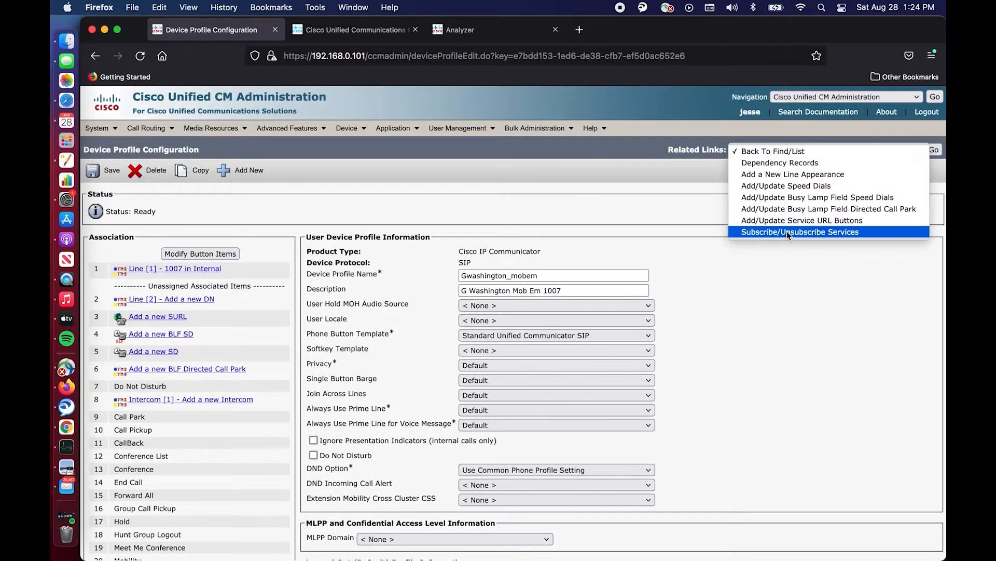
{"action": "mouse_move", "coordinate": [760, 239]}
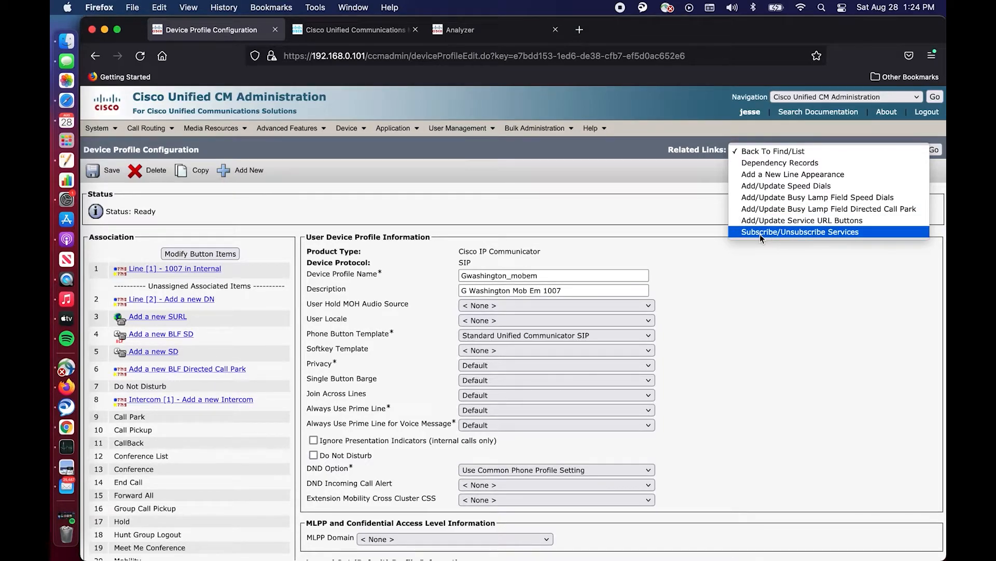
{"action": "left_click", "coordinate": [800, 232]}
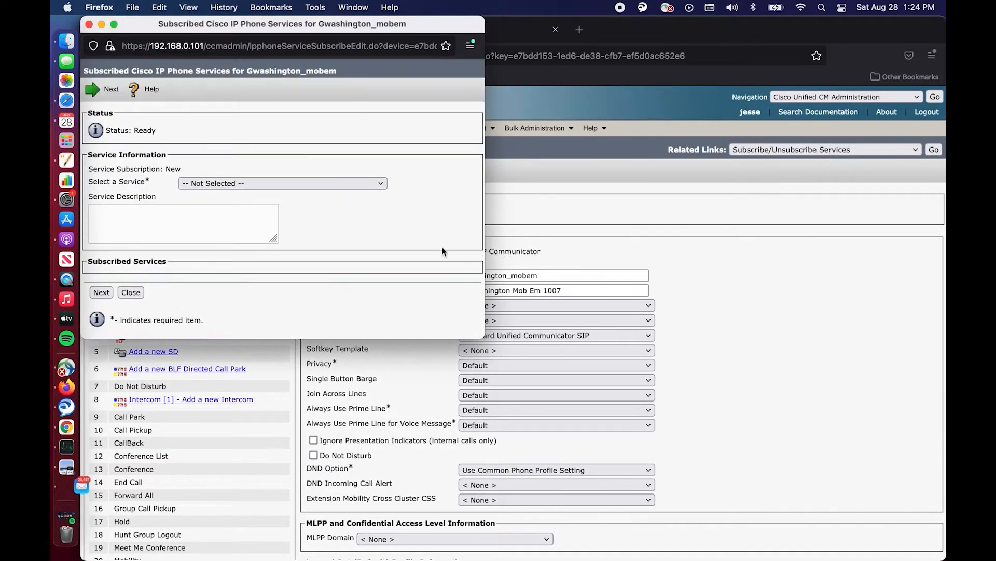
Step: Subscribe the Gwashington_mobem profile to the mob em Extension Mobility service
{"action": "left_click", "coordinate": [281, 183]}
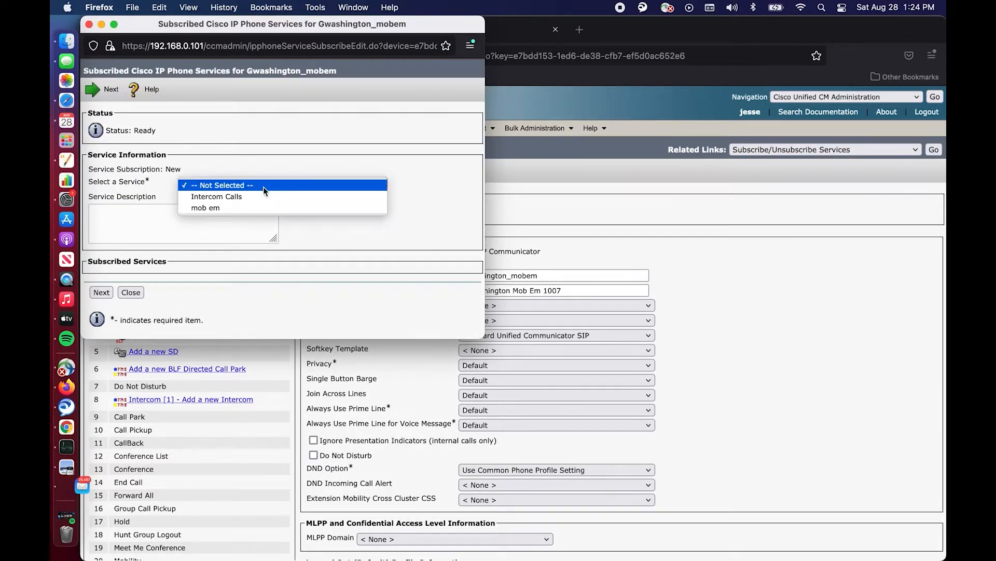
{"action": "left_click", "coordinate": [204, 208]}
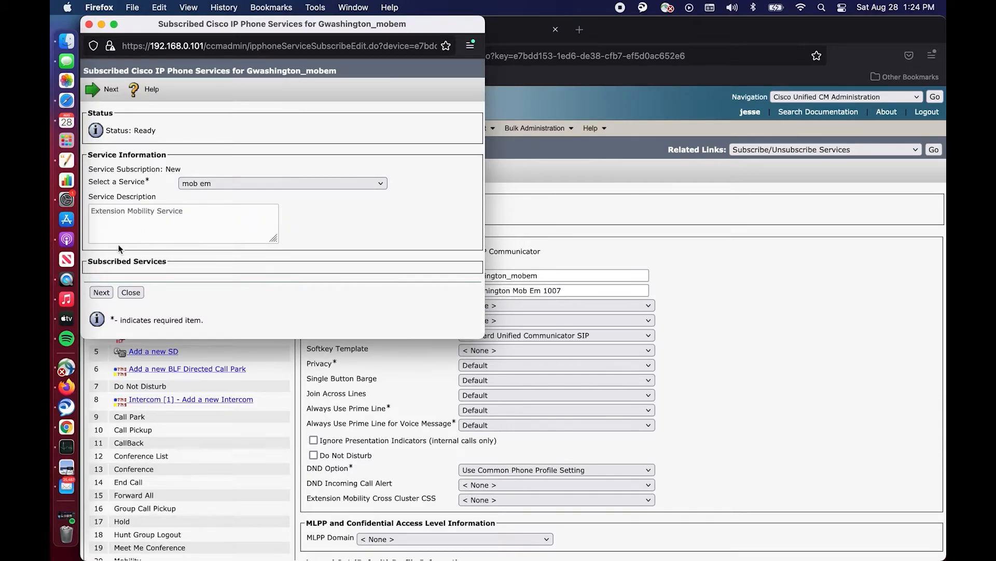
{"action": "mouse_move", "coordinate": [126, 231]}
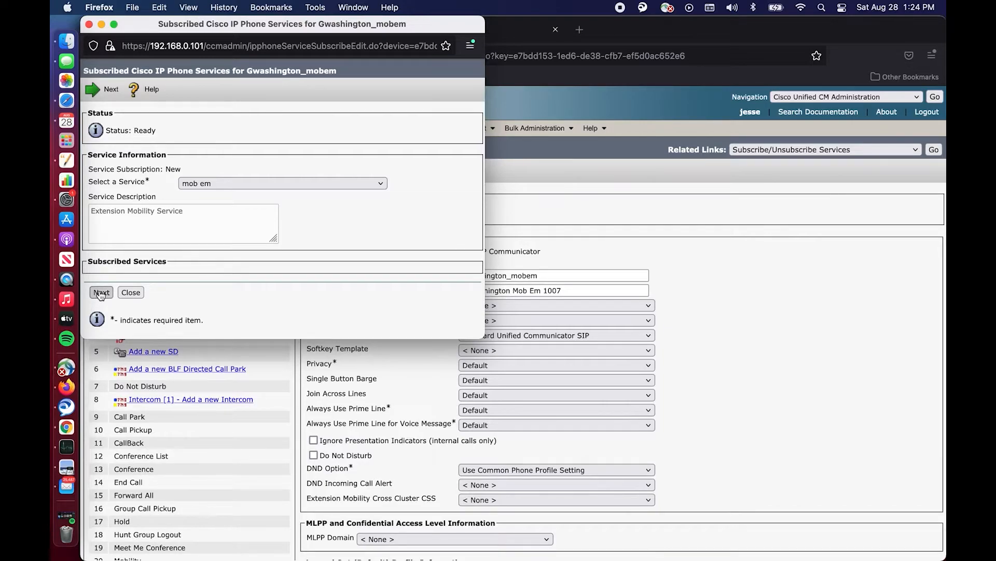
{"action": "left_click", "coordinate": [101, 292]}
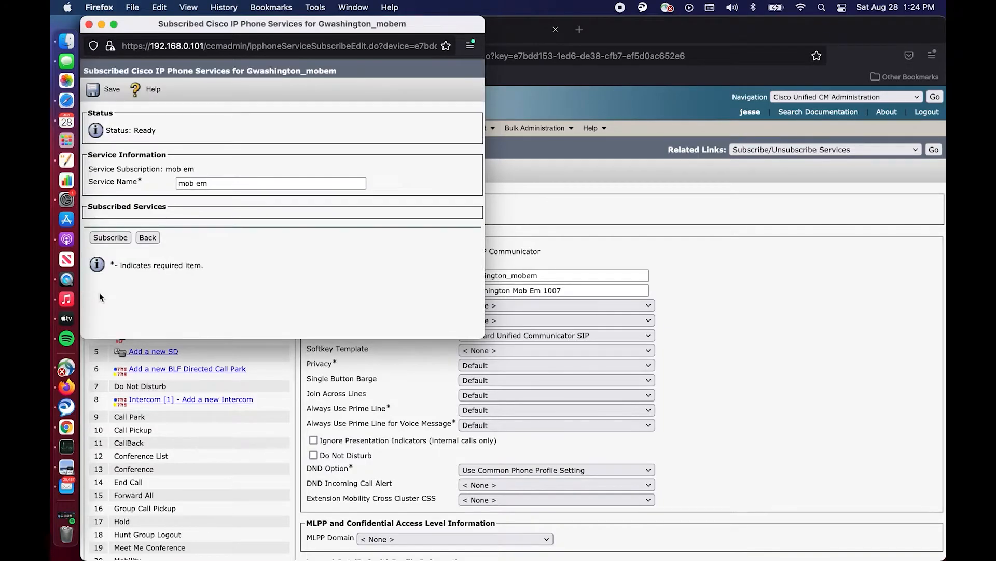
{"action": "left_click", "coordinate": [110, 237]}
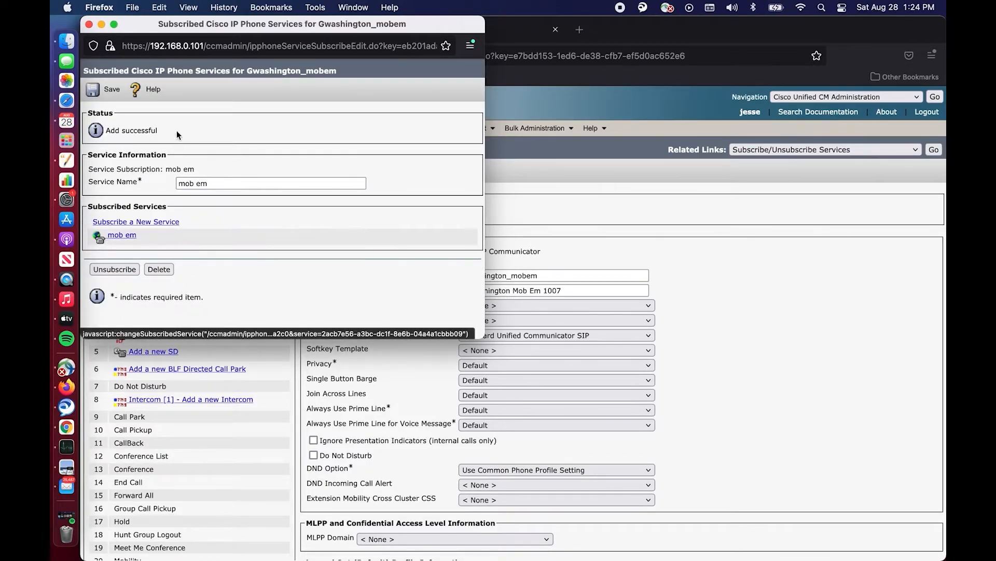
{"action": "mouse_move", "coordinate": [450, 31]}
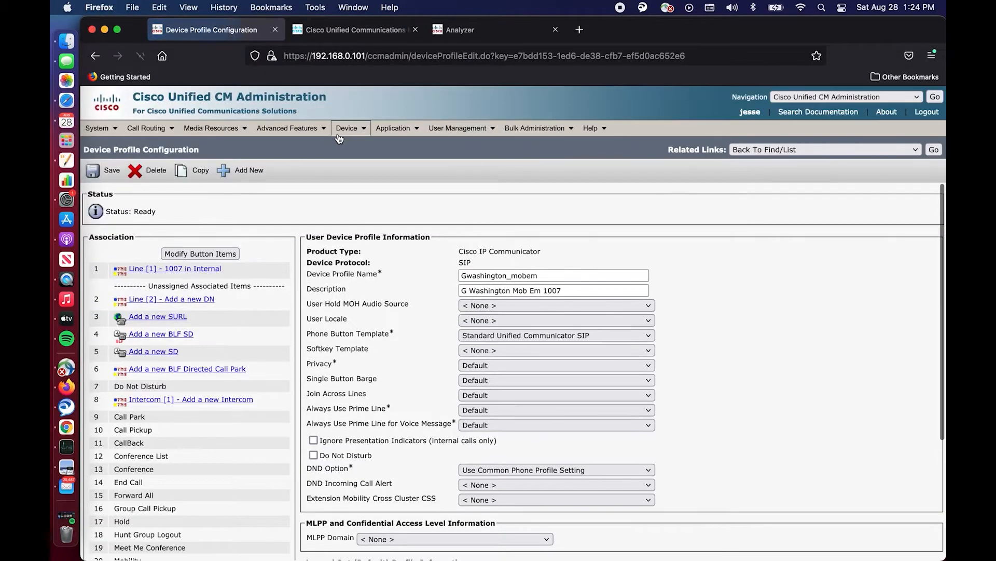
Step: Go to Device > Phone and load the Jesse_IPcomm phone's configuration
{"action": "left_click", "coordinate": [347, 128]}
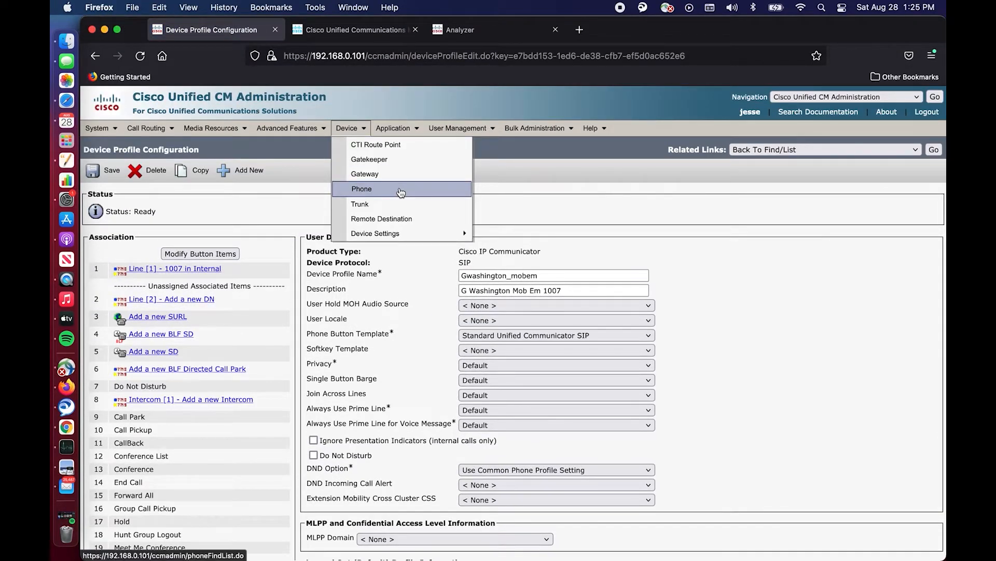
{"action": "left_click", "coordinate": [362, 188]}
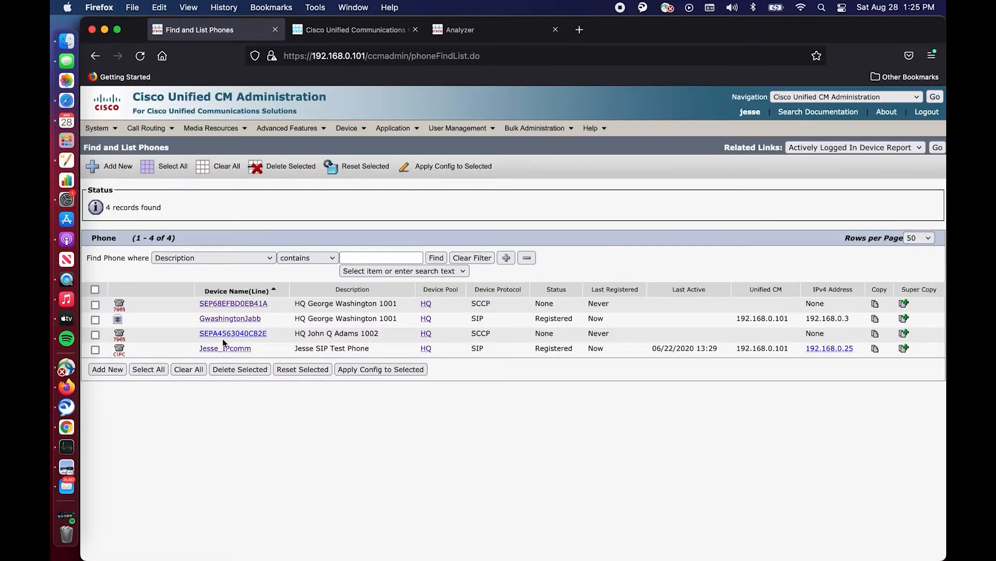
{"action": "left_click", "coordinate": [224, 347]}
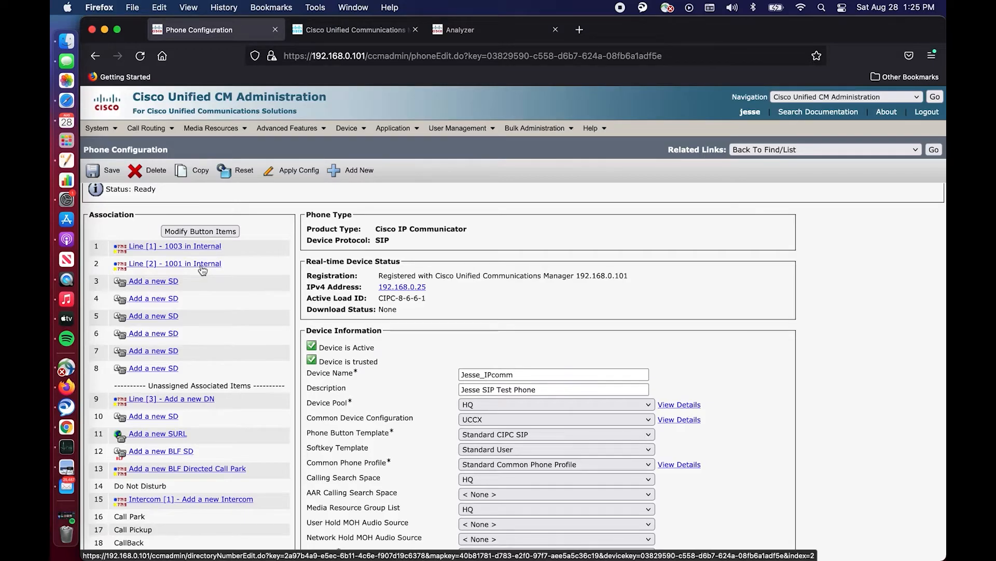
Step: Enable Extension Mobility under Extension Information, save the phone and acknowledge the Apply Config prompt
{"action": "scroll", "scroll_direction": "down", "scroll_amount": 3}
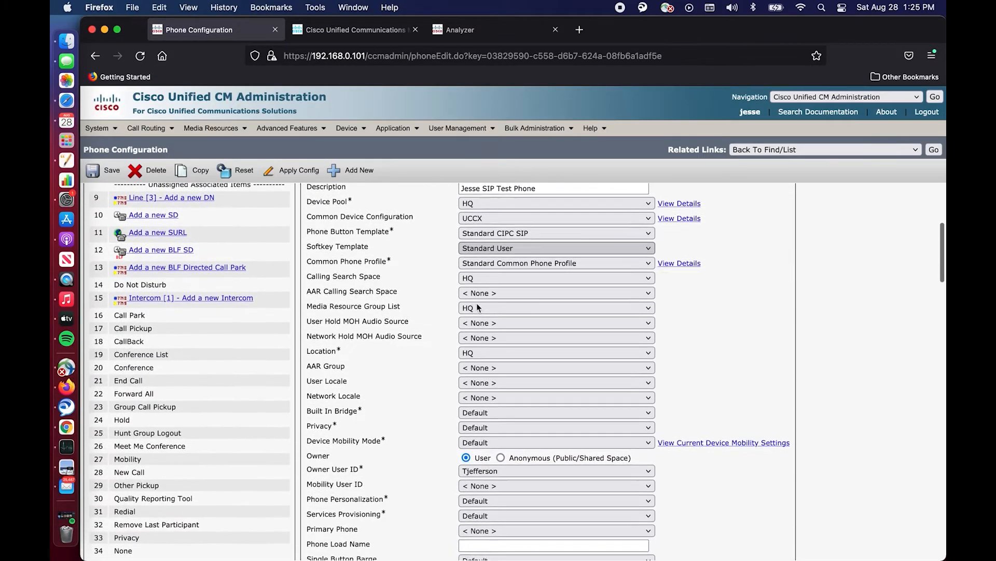
{"action": "scroll", "scroll_direction": "down", "scroll_amount": 3}
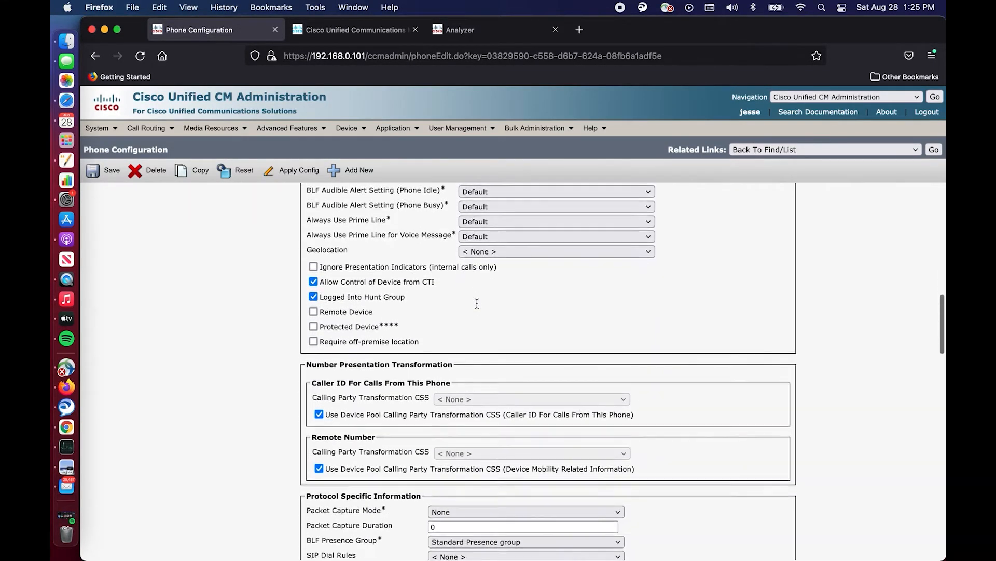
{"action": "scroll", "scroll_direction": "down", "scroll_amount": 3}
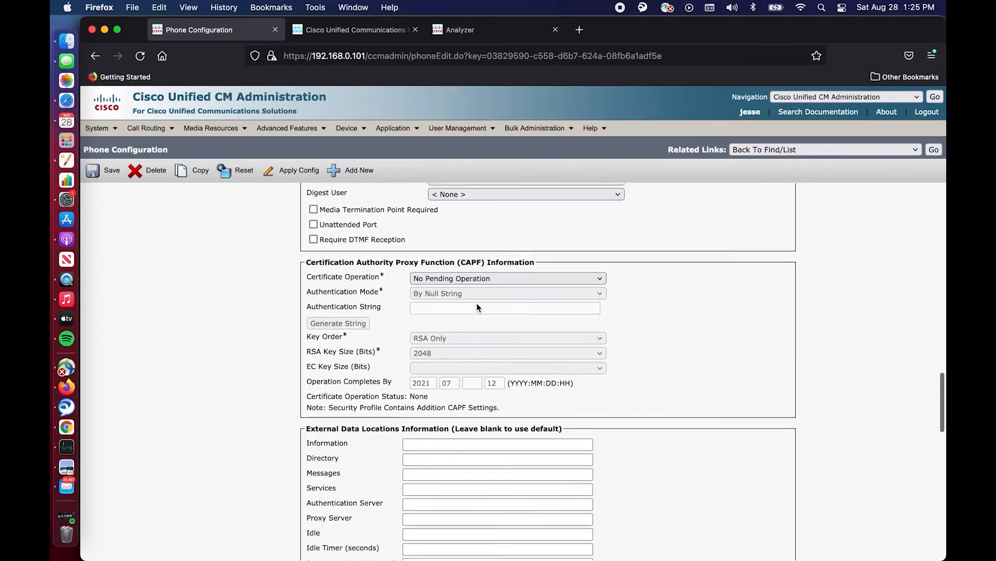
{"action": "scroll", "scroll_direction": "down", "scroll_amount": 3}
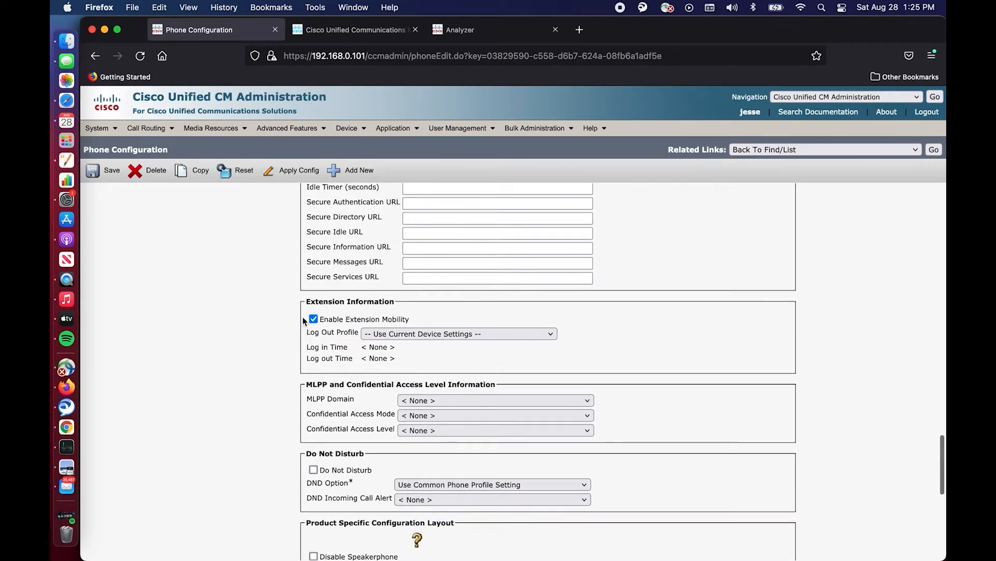
{"action": "left_click", "coordinate": [312, 318]}
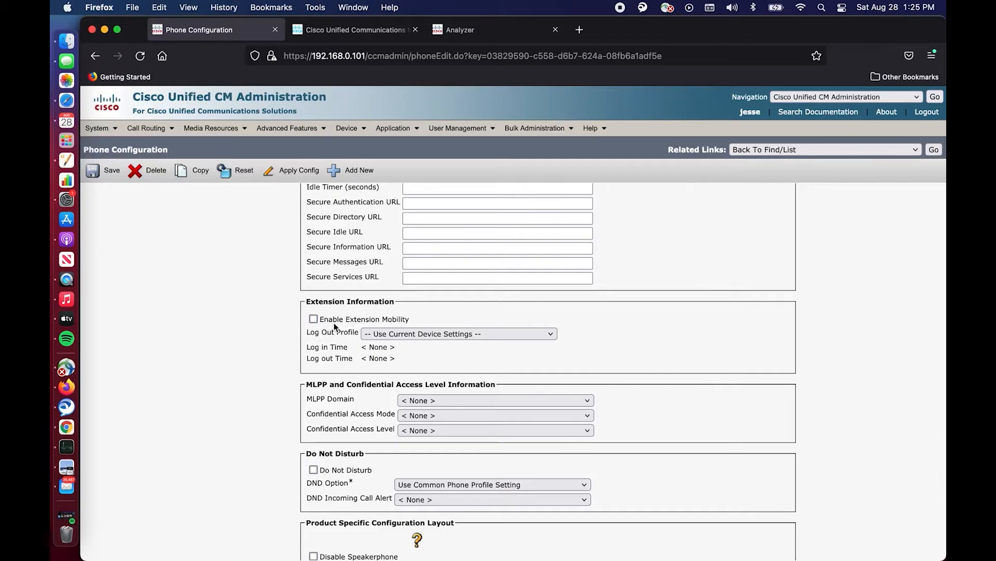
{"action": "left_click", "coordinate": [313, 319]}
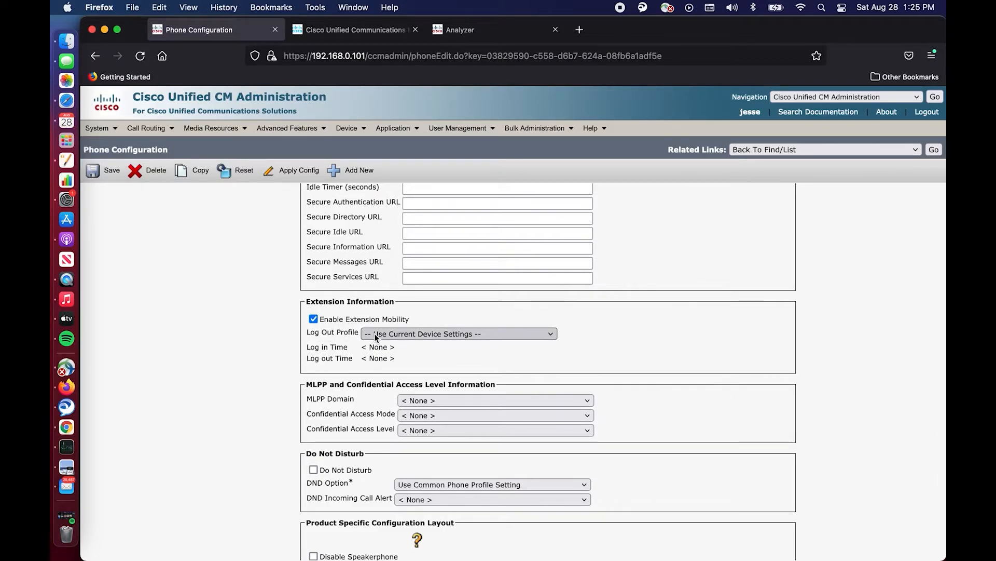
{"action": "left_click", "coordinate": [111, 169]}
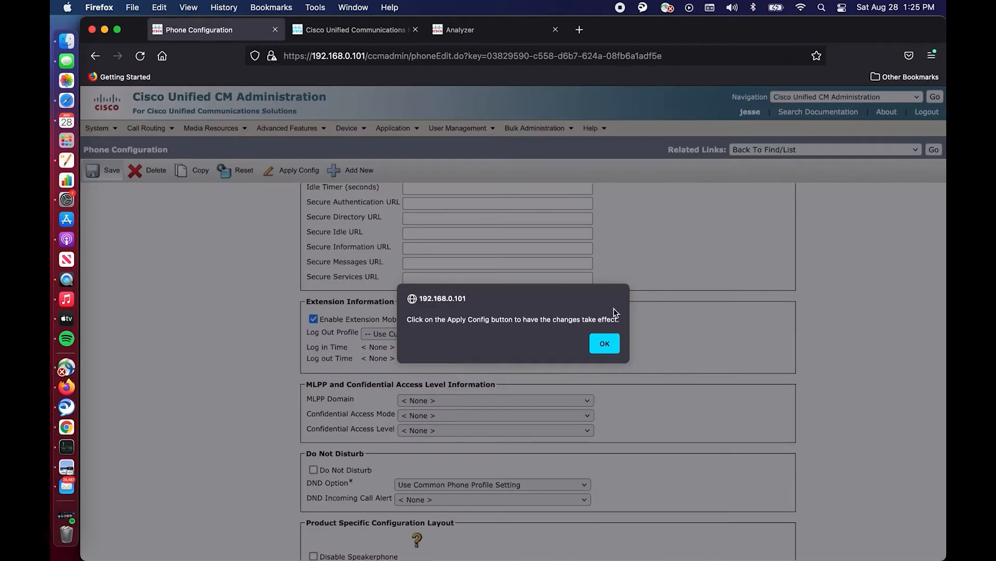
{"action": "left_click", "coordinate": [604, 344]}
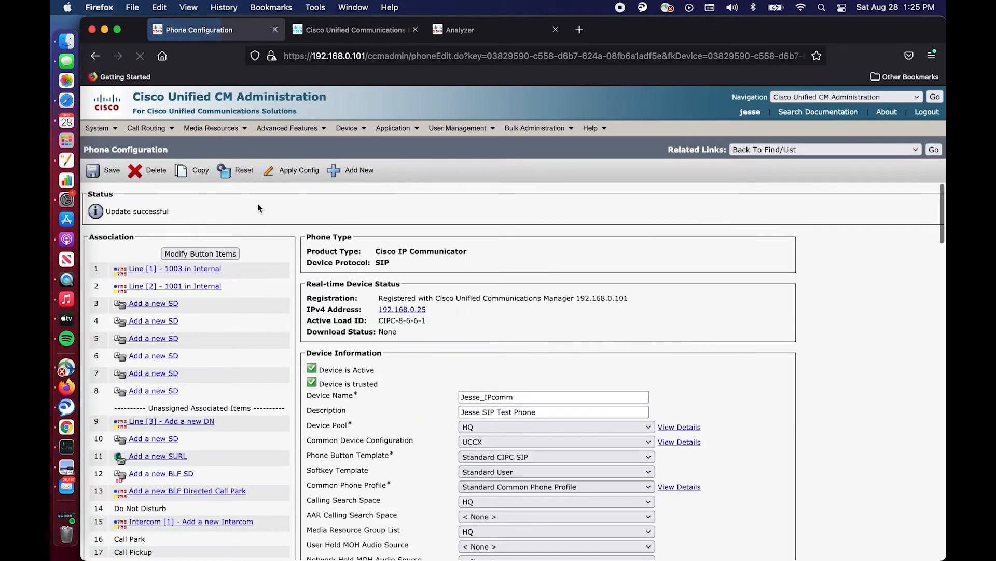
Step: Subscribe the Jesse_IPcomm phone to the mob em phone service from its Related Links
{"action": "left_click", "coordinate": [298, 170]}
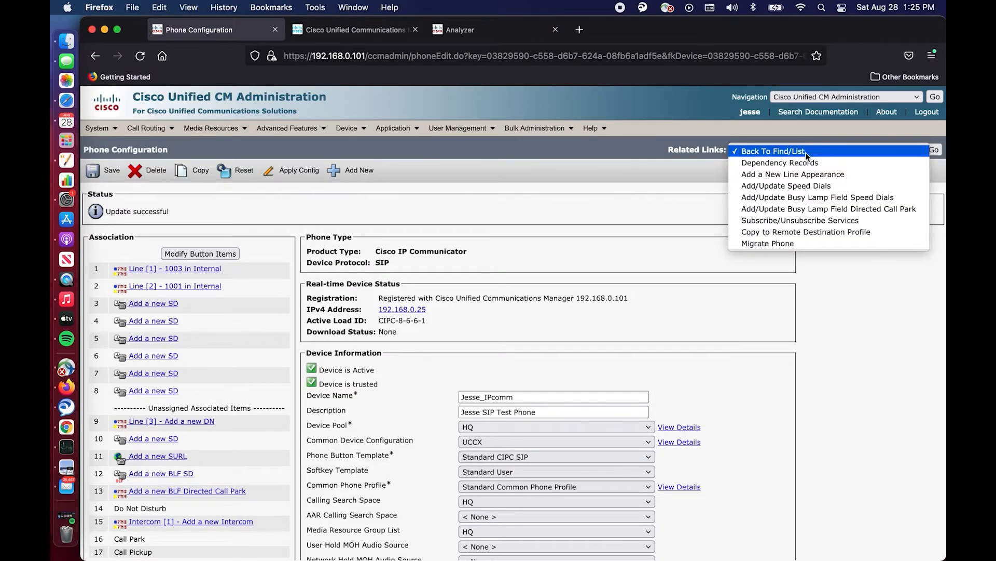
{"action": "left_click", "coordinate": [799, 220]}
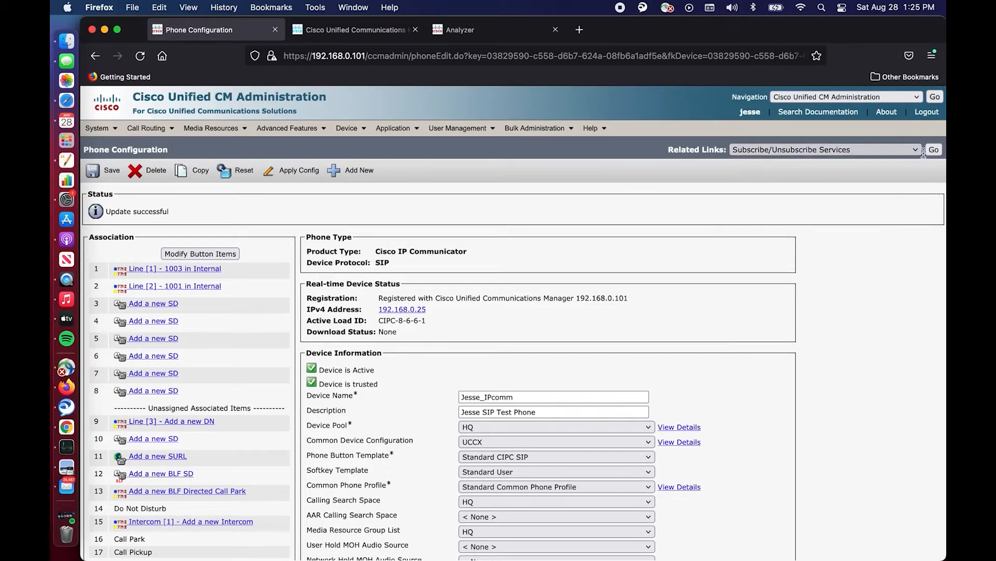
{"action": "left_click", "coordinate": [933, 149]}
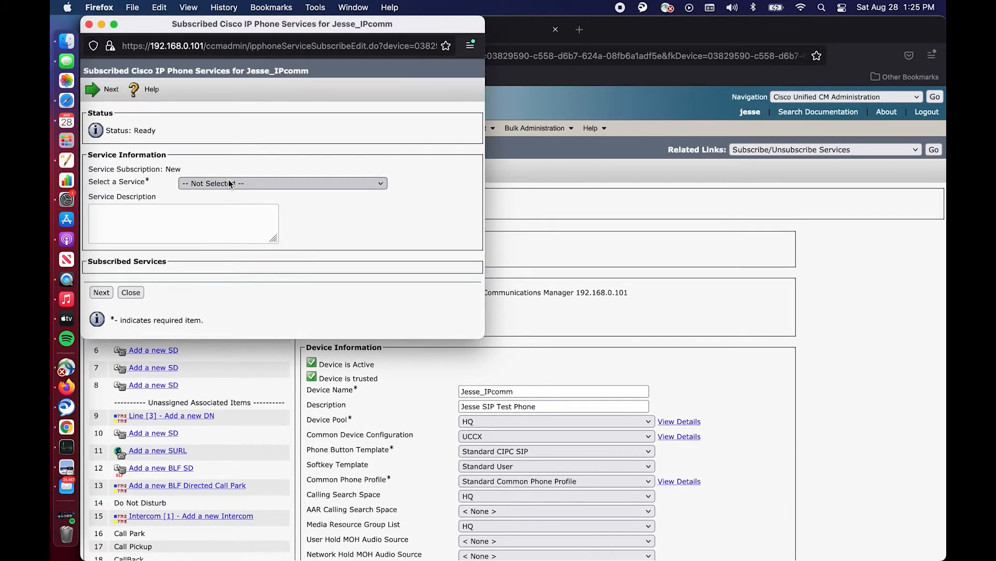
{"action": "left_click", "coordinate": [282, 183]}
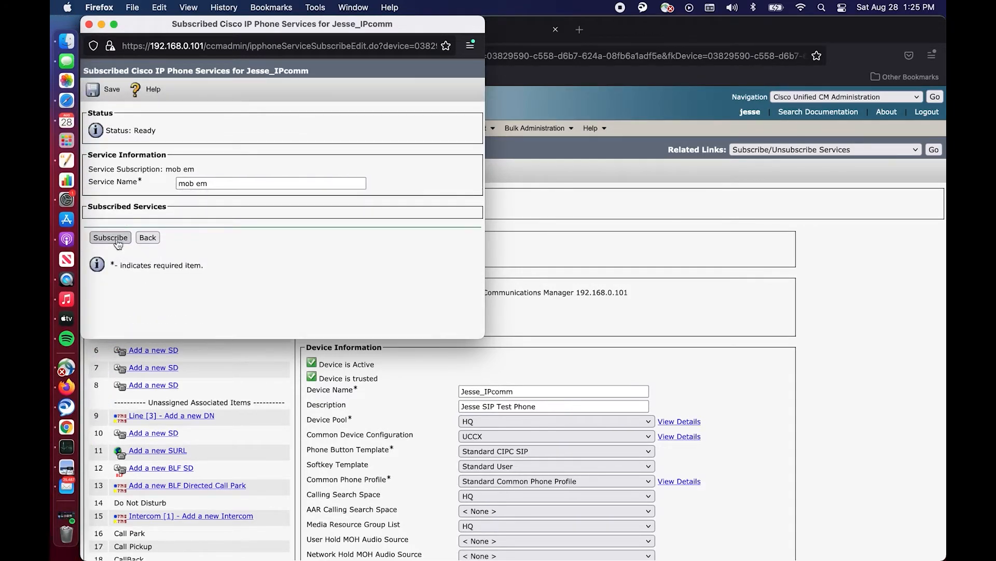
{"action": "left_click", "coordinate": [109, 237]}
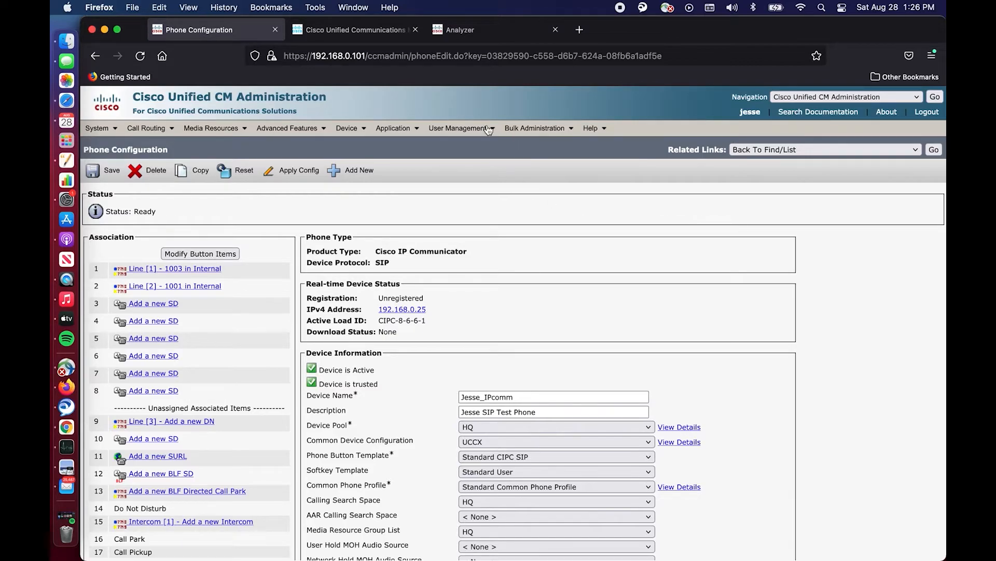
Step: Go to User Management > End User and load the gwashington user's configuration
{"action": "left_click", "coordinate": [459, 128]}
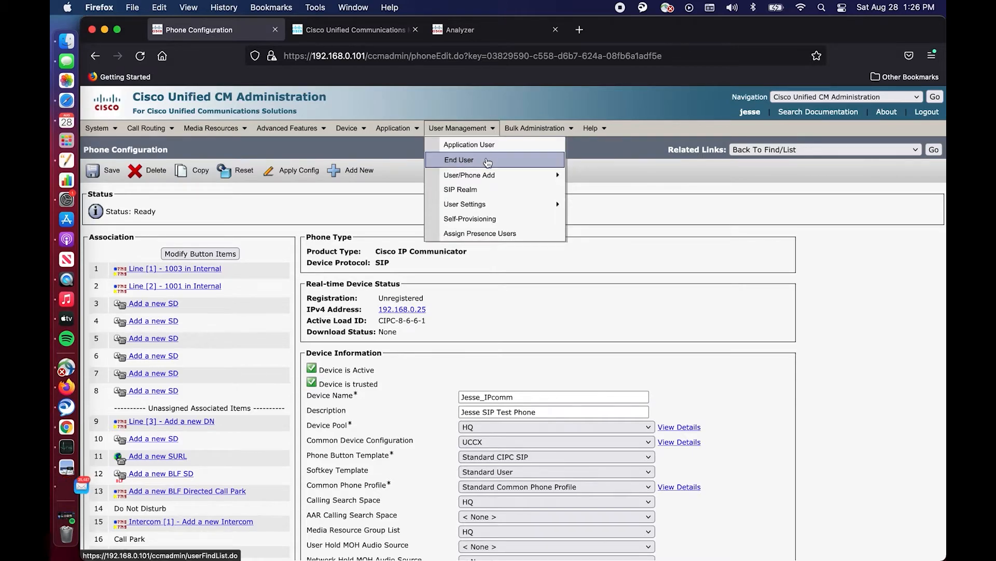
{"action": "left_click", "coordinate": [459, 160]}
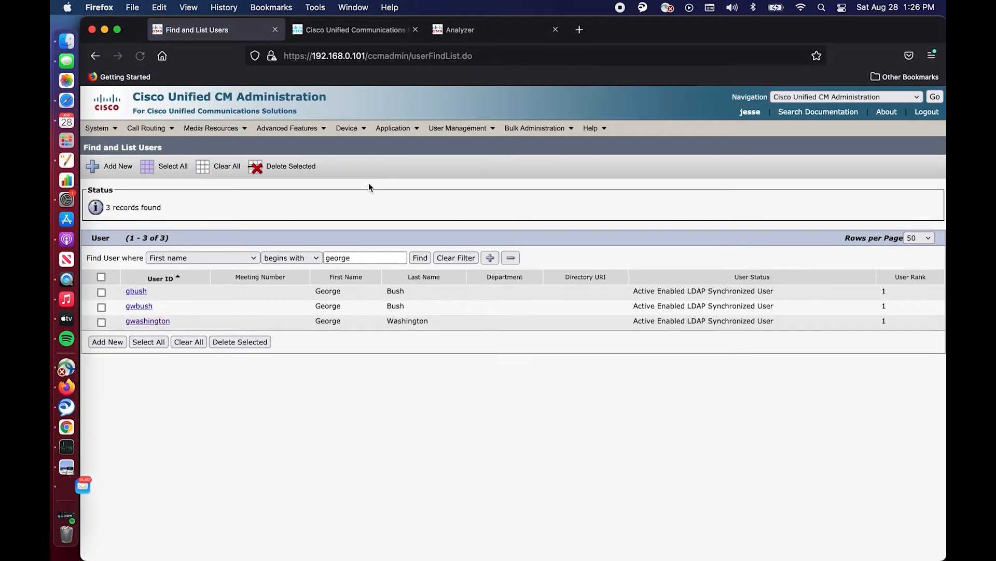
{"action": "left_click", "coordinate": [147, 321]}
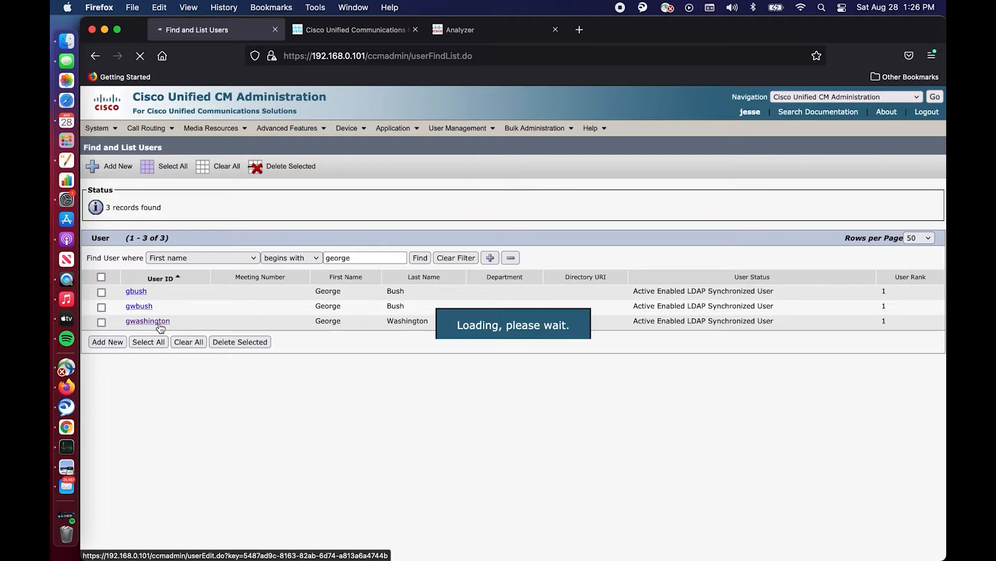
{"action": "left_click", "coordinate": [148, 321]}
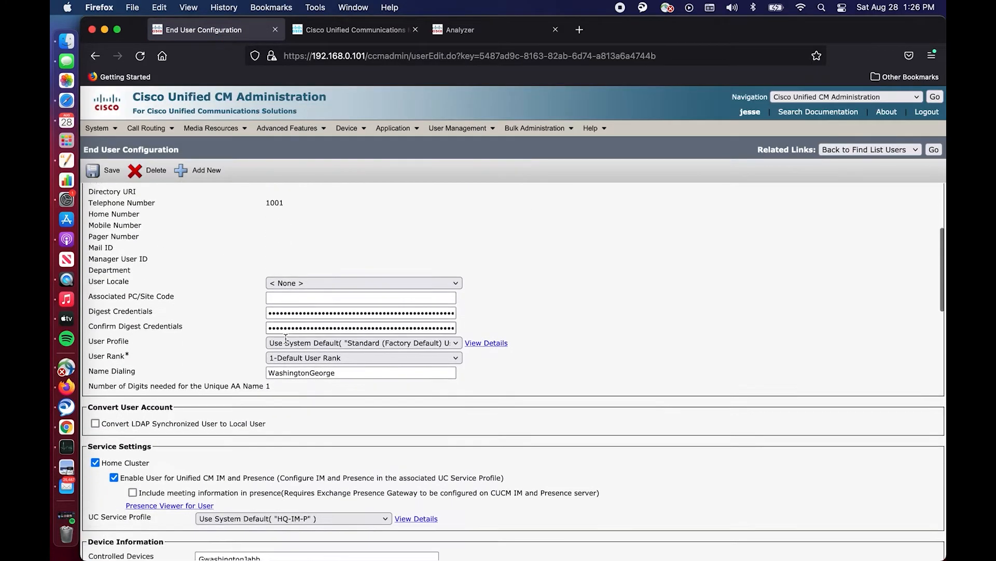
Step: Move Gwashington_mobem into Extension Mobility Controlled Profiles and save the user
{"action": "scroll", "scroll_direction": "down", "scroll_amount": 3}
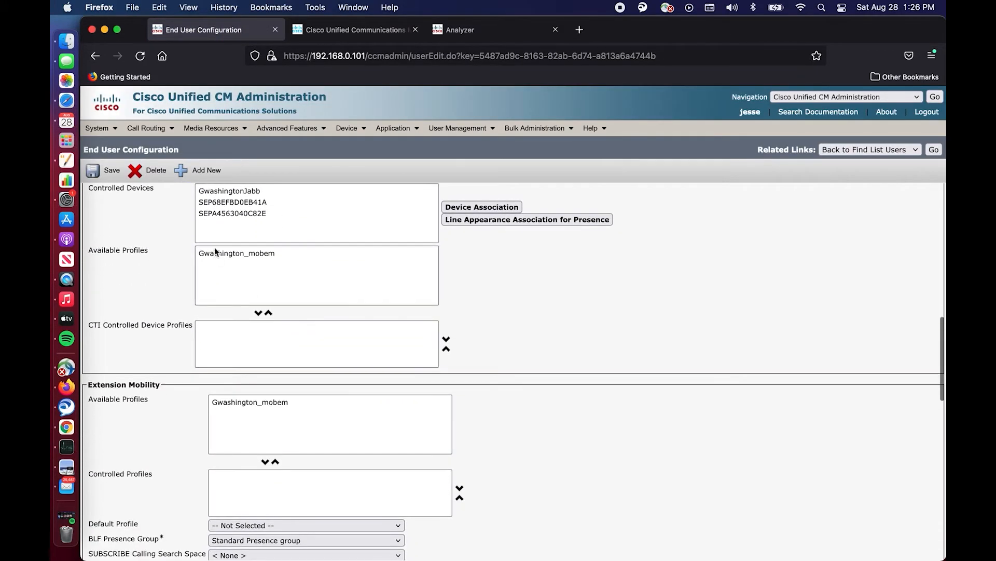
{"action": "left_click", "coordinate": [265, 451]}
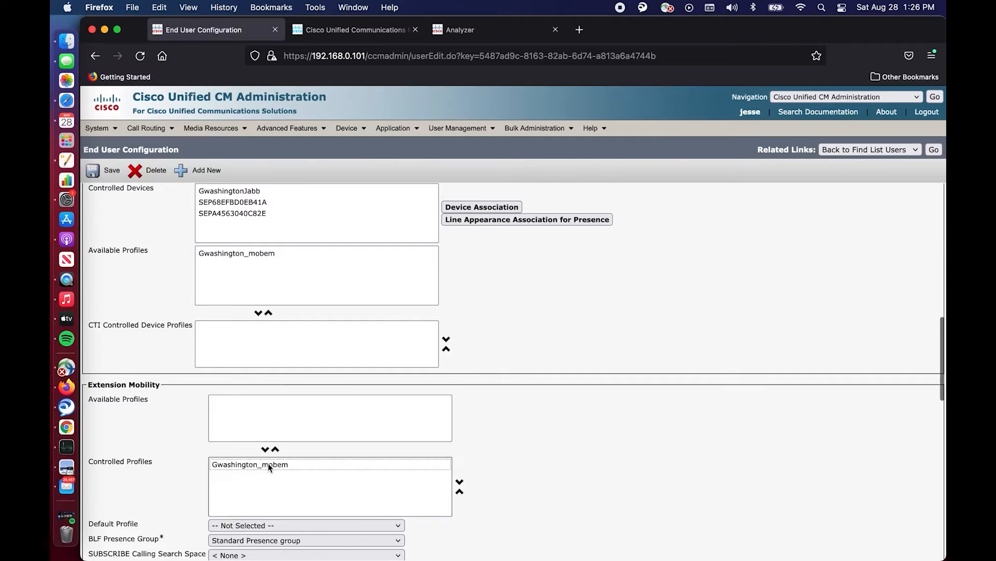
{"action": "scroll", "scroll_direction": "down", "scroll_amount": 3}
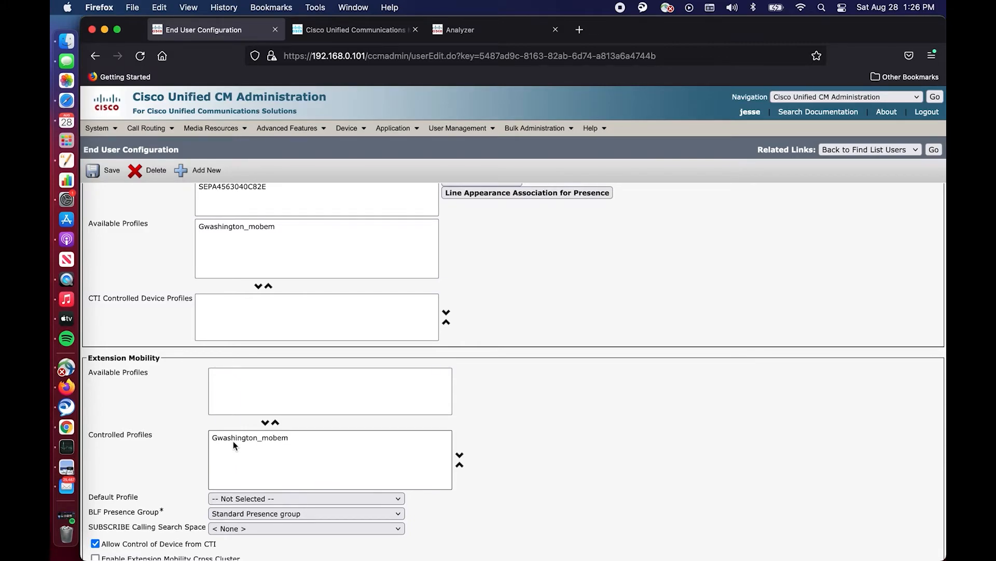
{"action": "scroll", "scroll_direction": "down", "scroll_amount": 3}
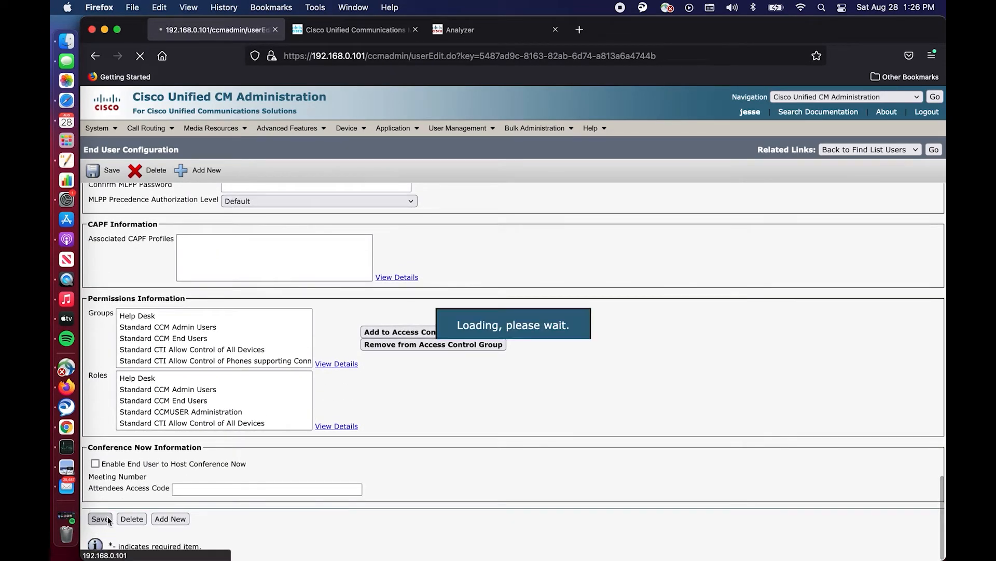
{"action": "left_click", "coordinate": [348, 128]}
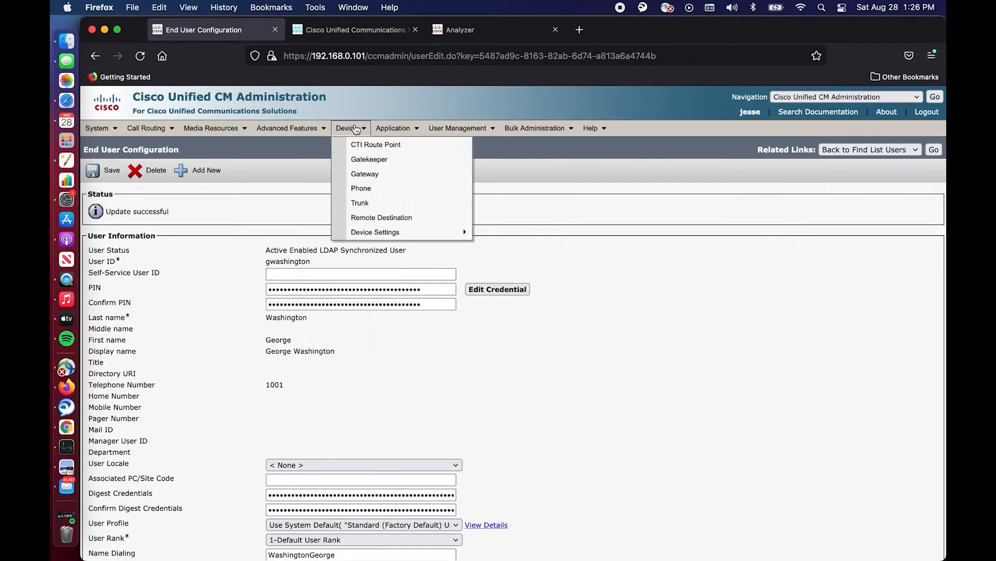
{"action": "left_click", "coordinate": [360, 188]}
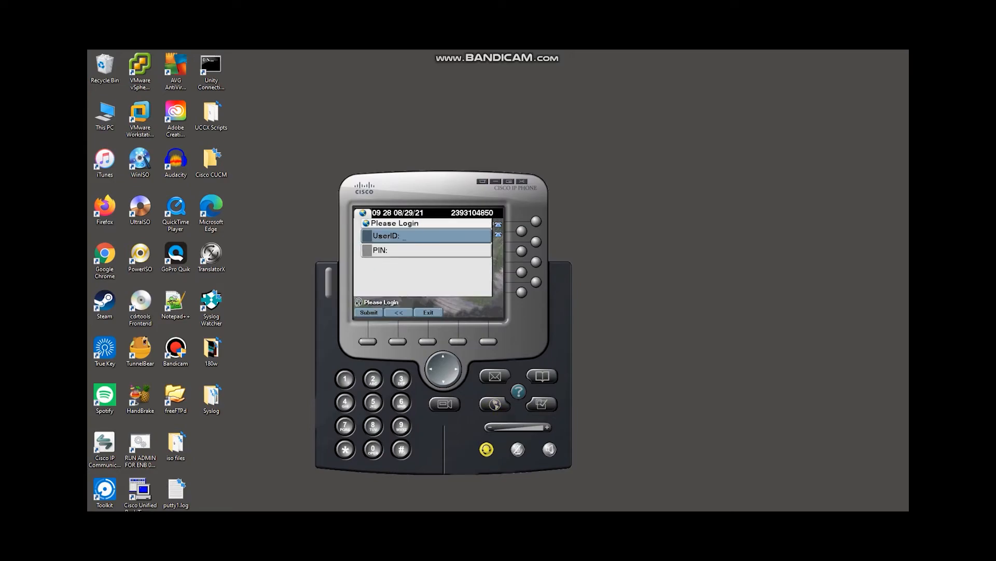
Step: Log in to Extension Mobility on IP Communicator with gwashington's user ID and PIN and submit
{"action": "left_click", "coordinate": [373, 402]}
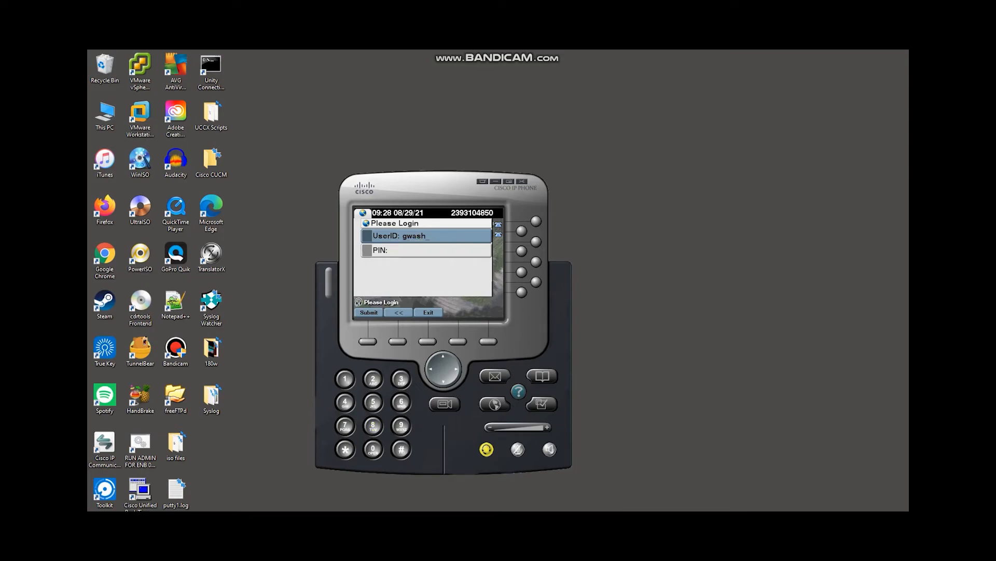
{"action": "type", "text": "ington"}
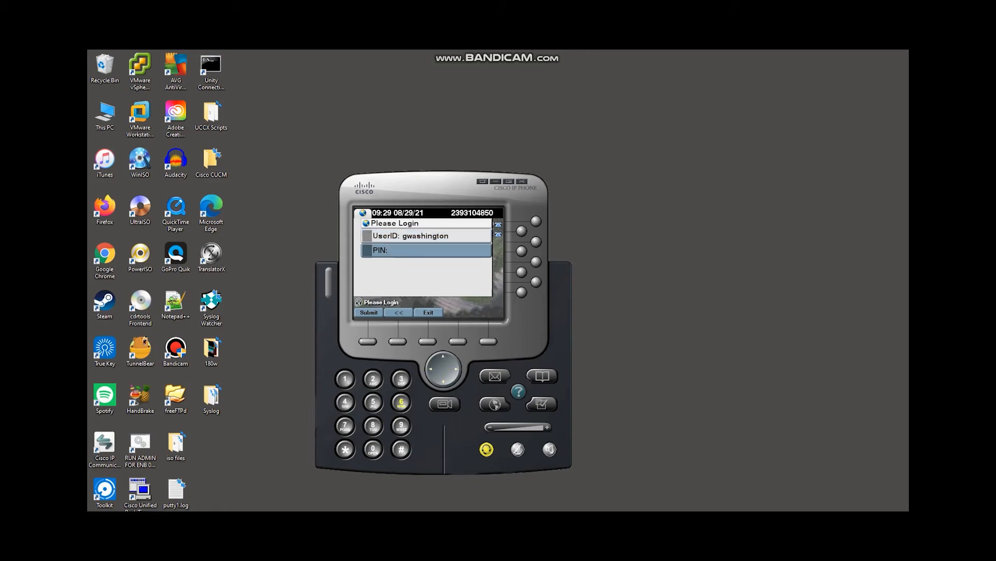
{"action": "left_click", "coordinate": [401, 402]}
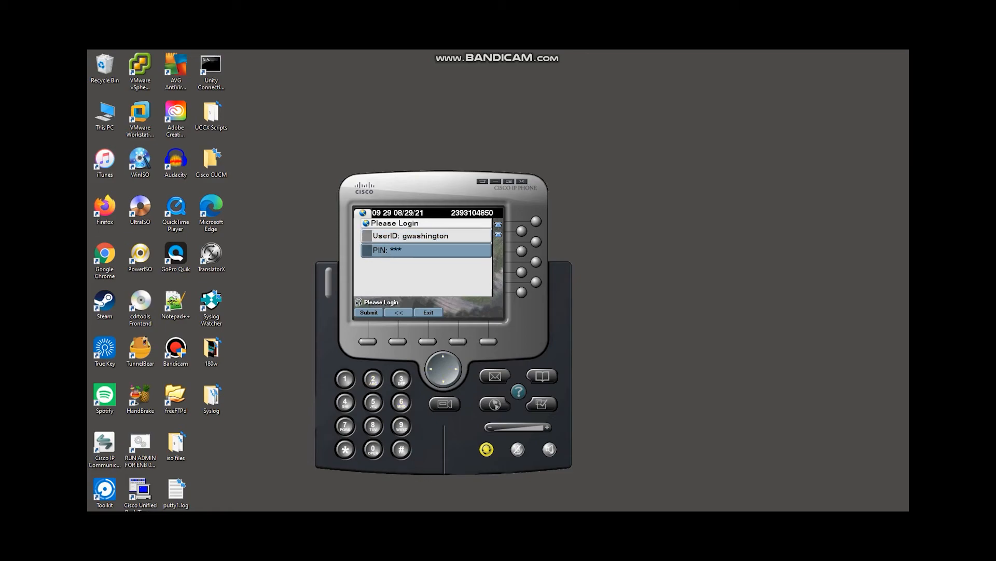
{"action": "left_click", "coordinate": [368, 313]}
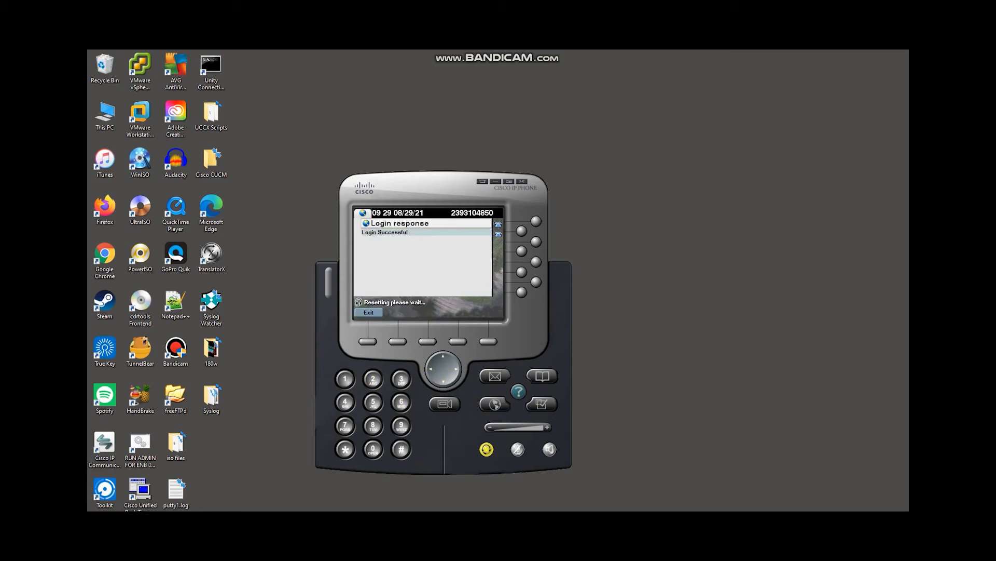